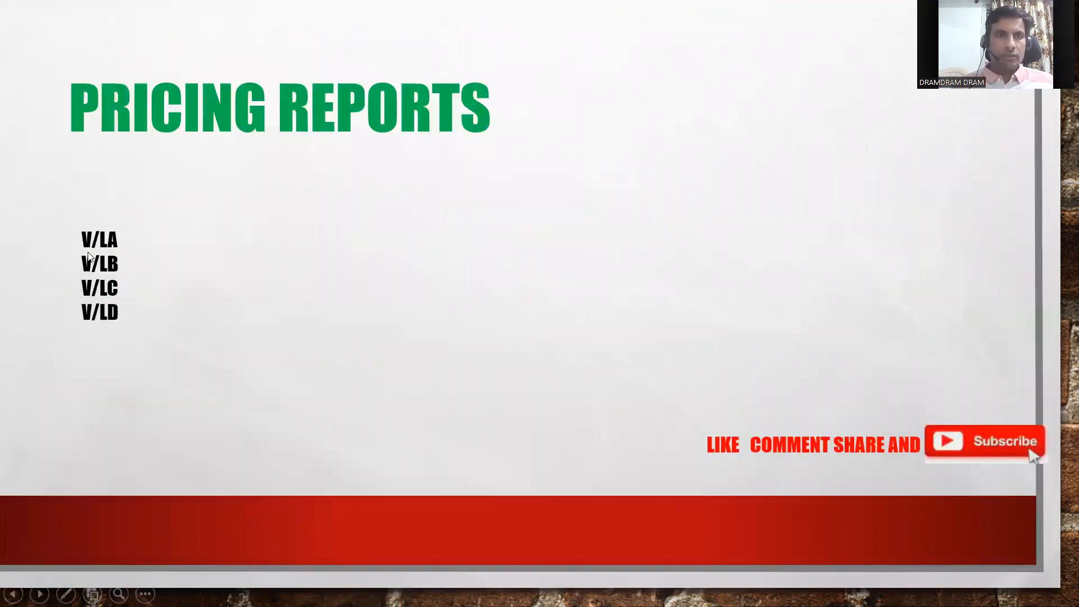
mouse_move(117, 308)
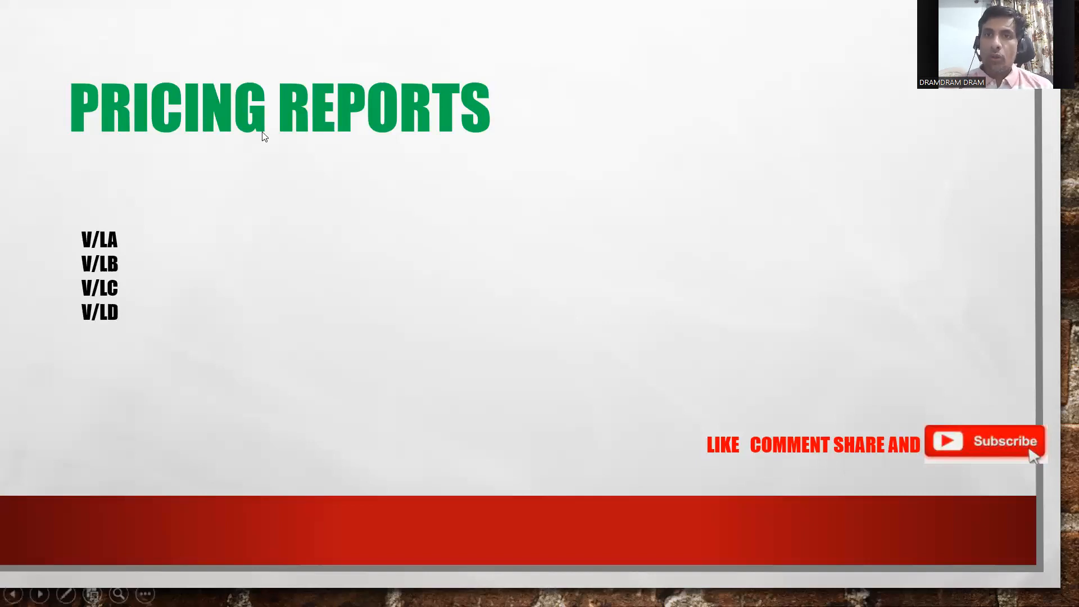
mouse_move(568, 82)
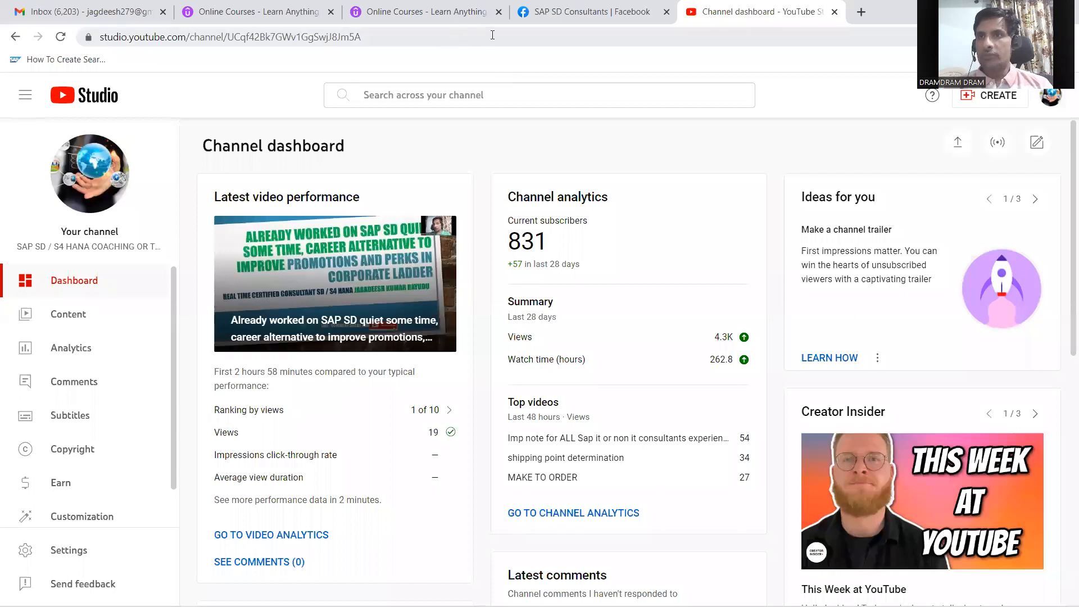
mouse_move(88, 246)
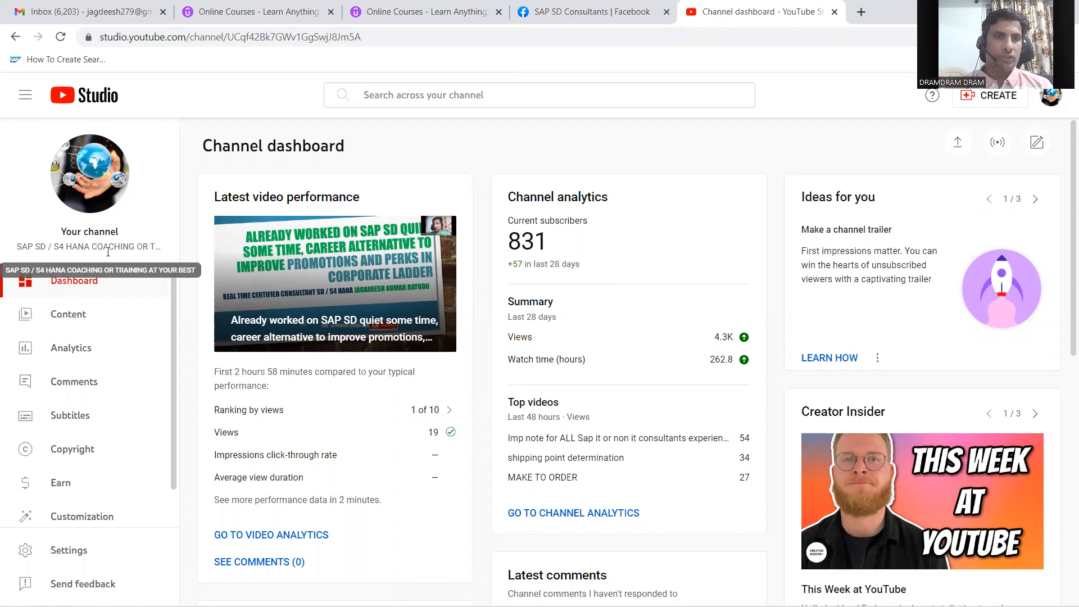
mouse_move(118, 258)
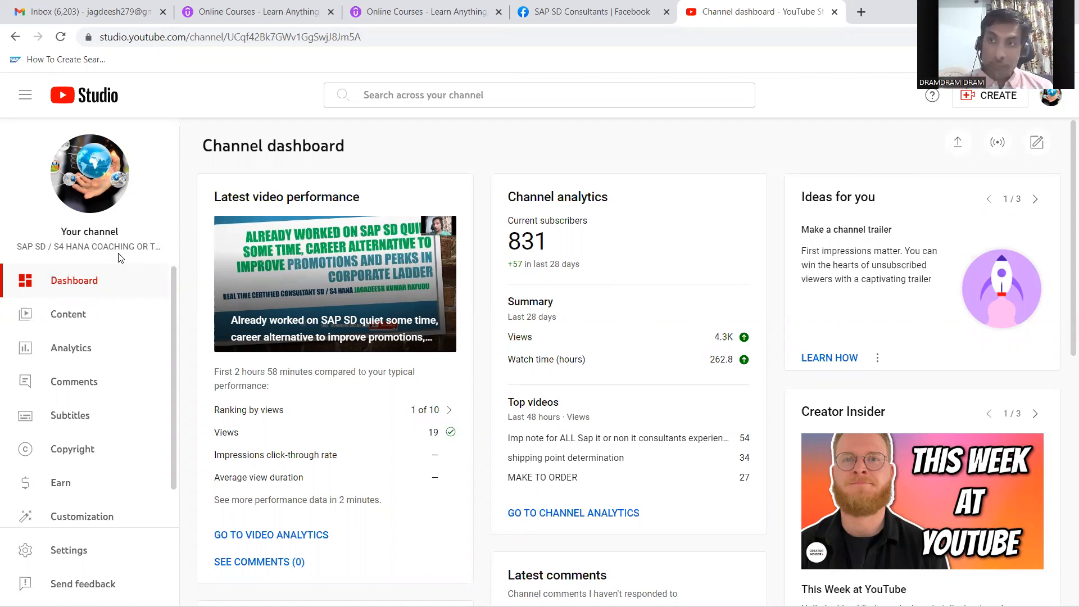
mouse_move(90, 246)
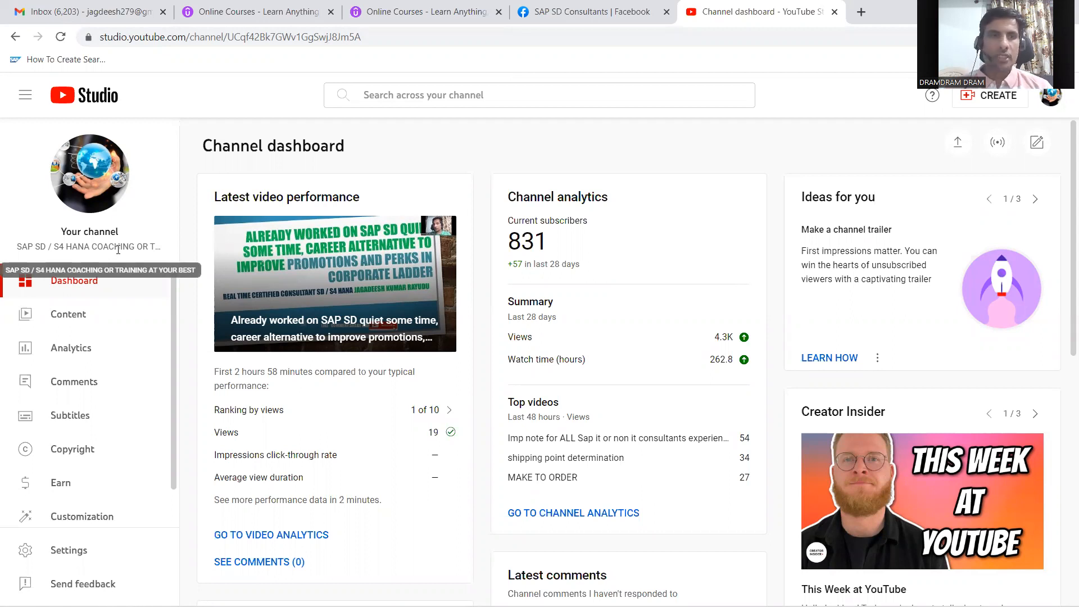
mouse_move(406, 55)
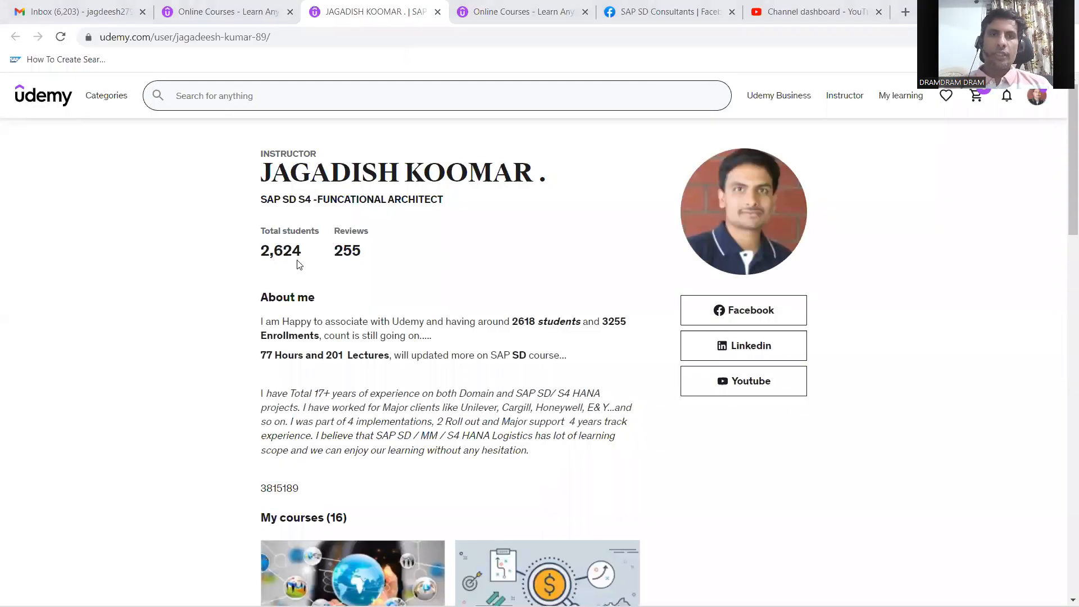
mouse_move(1063, 210)
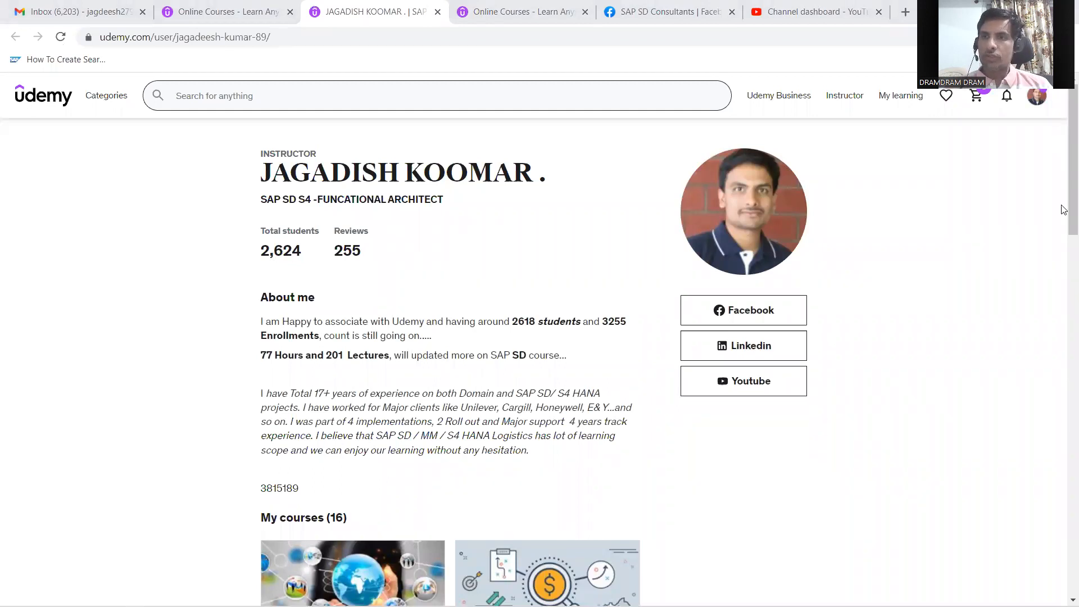
After scrolling through the current list, restart the transaction with /NV/LD to reload the launcher for report 03.
scroll(down, 3)
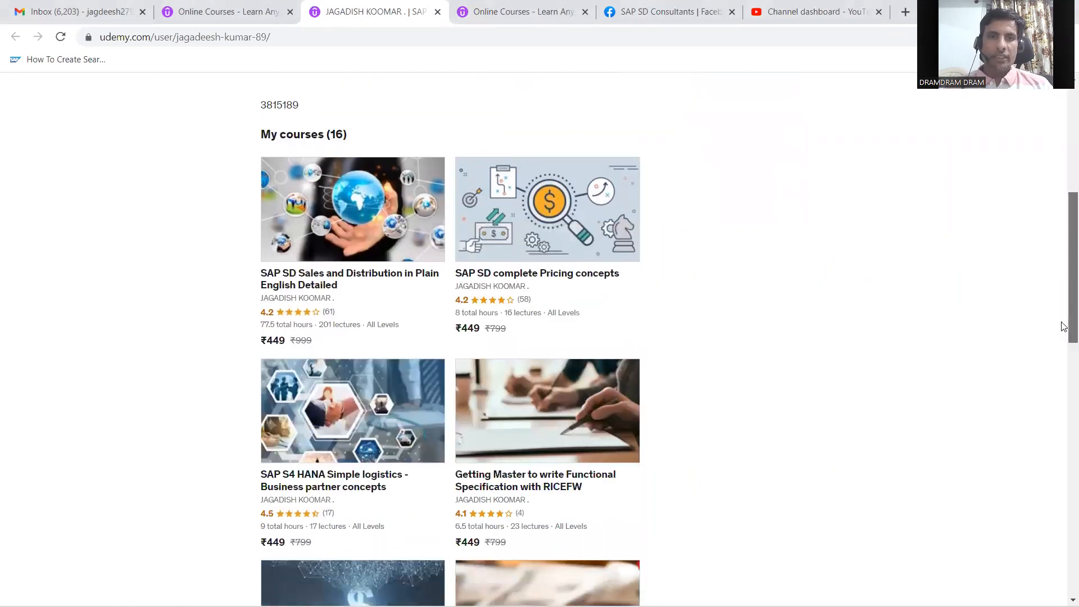
scroll(down, 3)
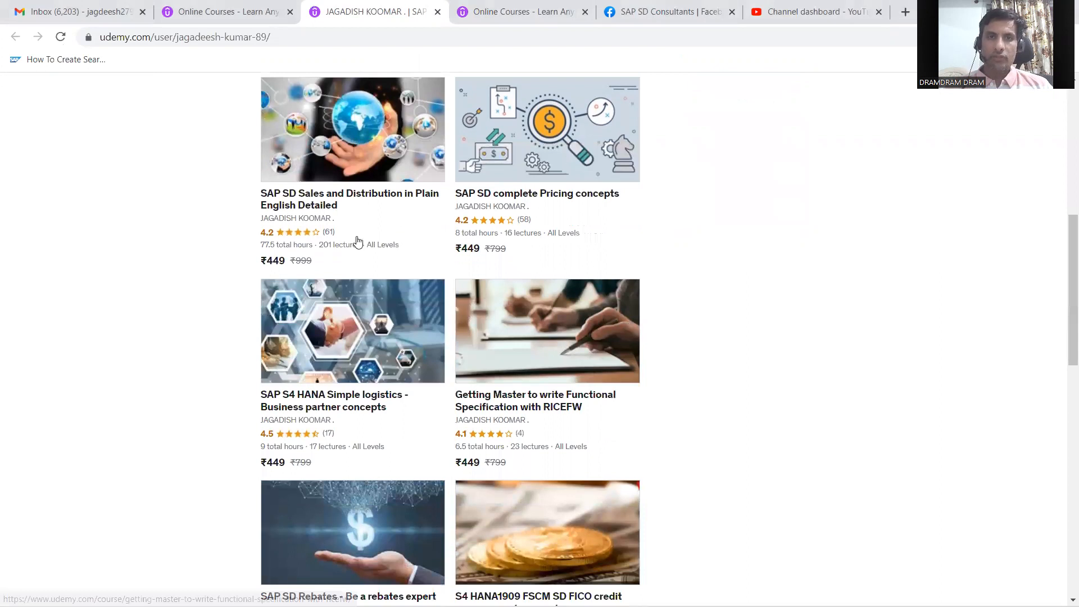
mouse_move(297, 278)
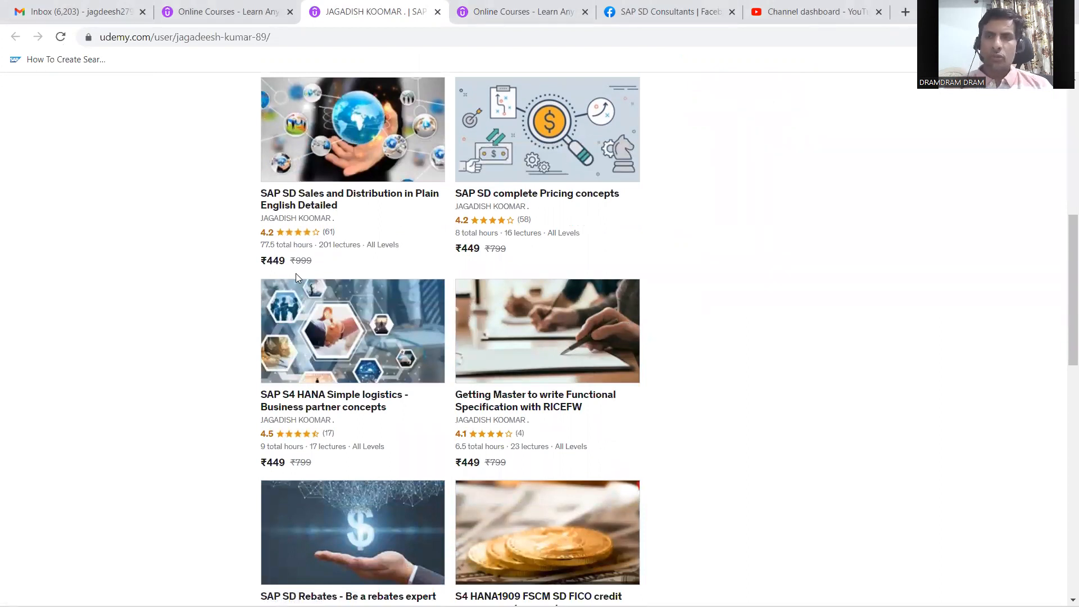
mouse_move(273, 278)
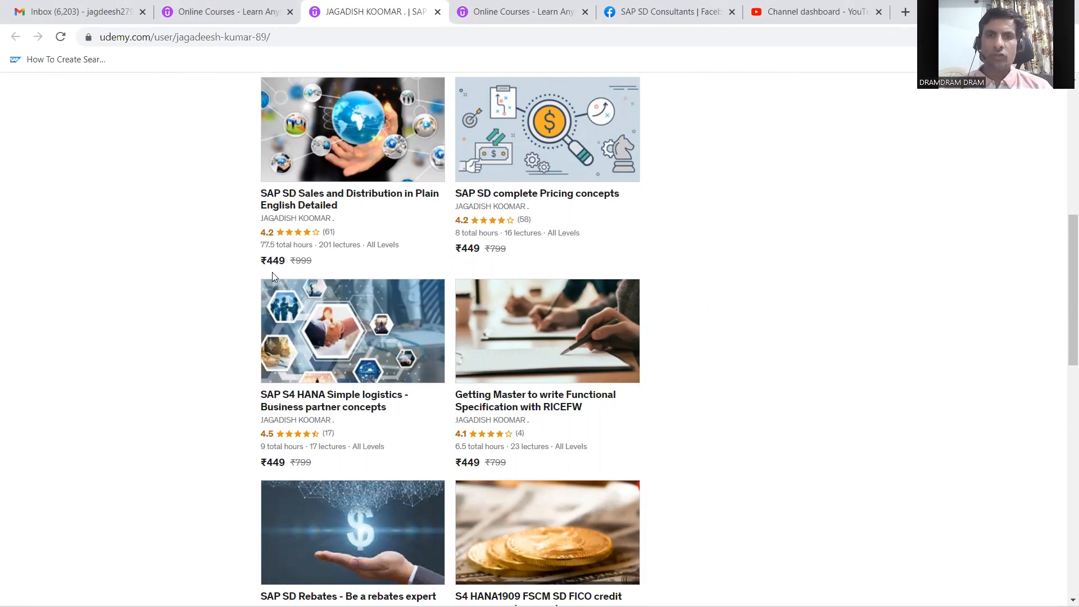
mouse_move(372, 260)
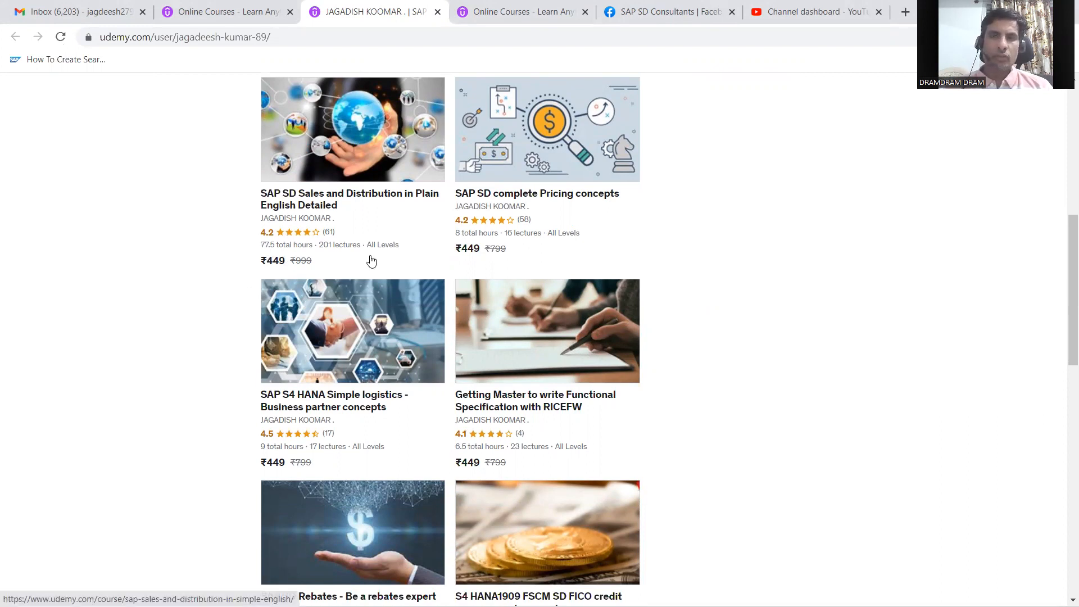
mouse_move(265, 243)
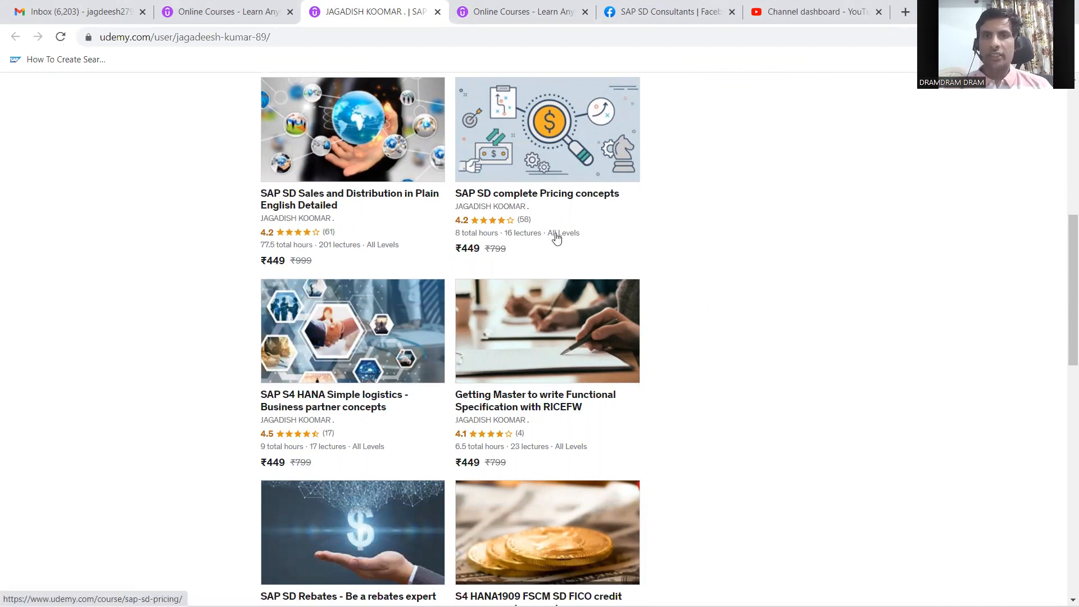
mouse_move(479, 220)
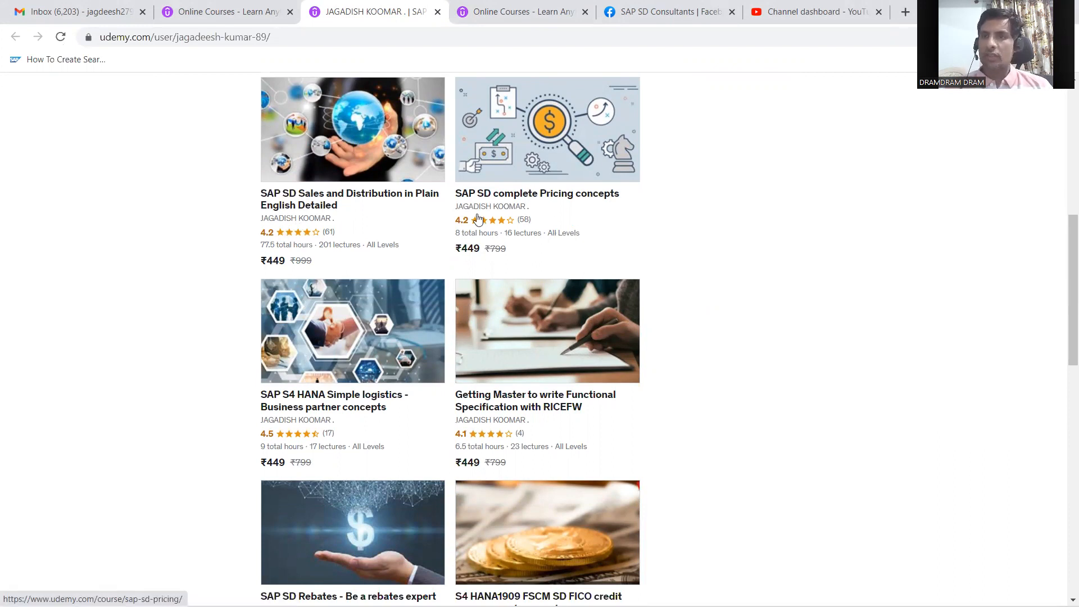
mouse_move(1063, 290)
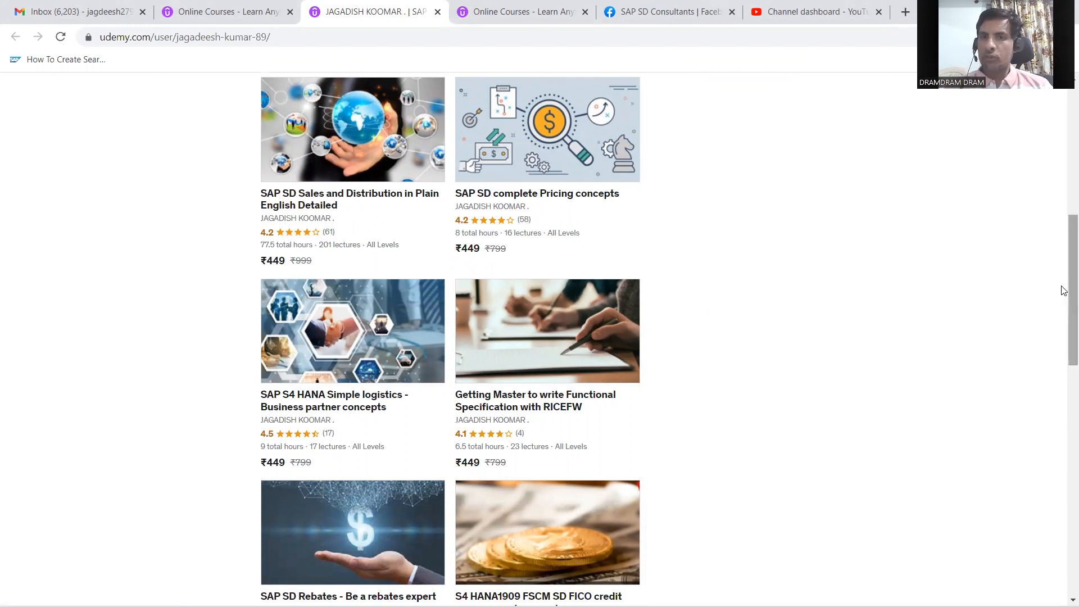
scroll(down, 3)
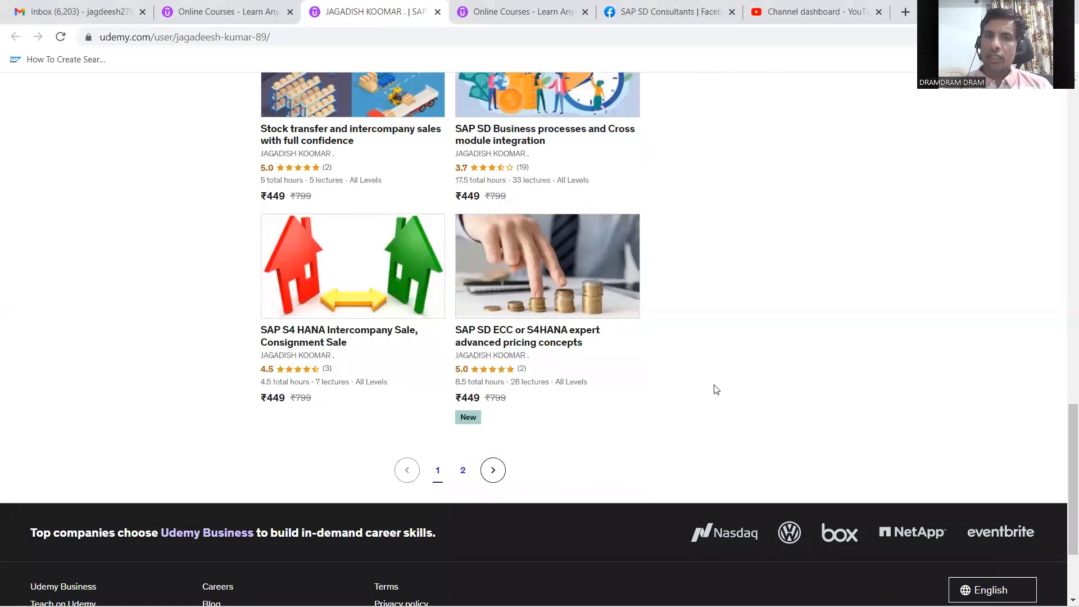
mouse_move(1030, 436)
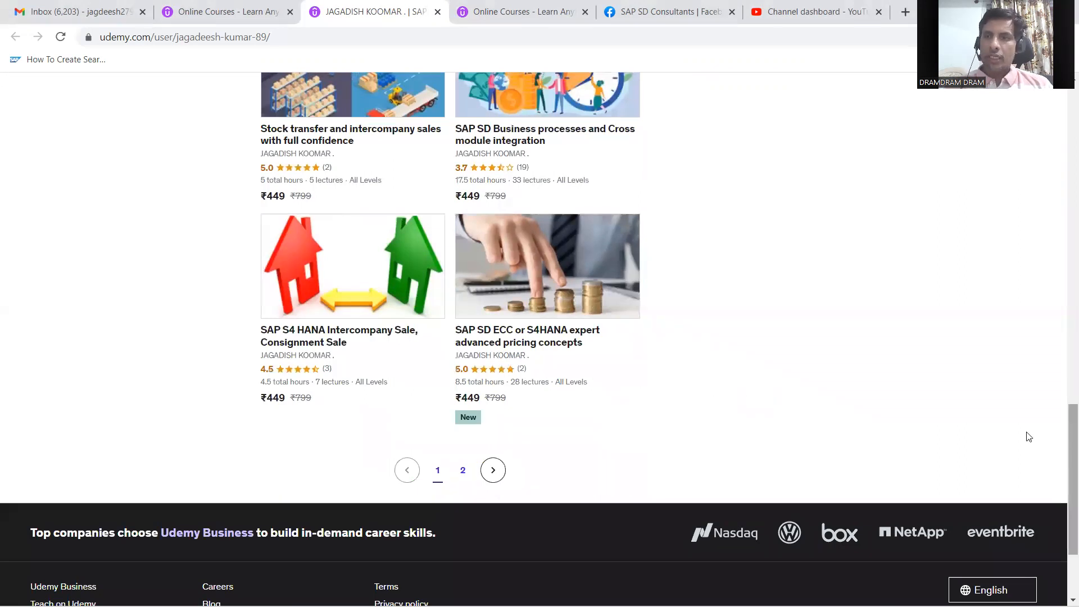
mouse_move(588, 358)
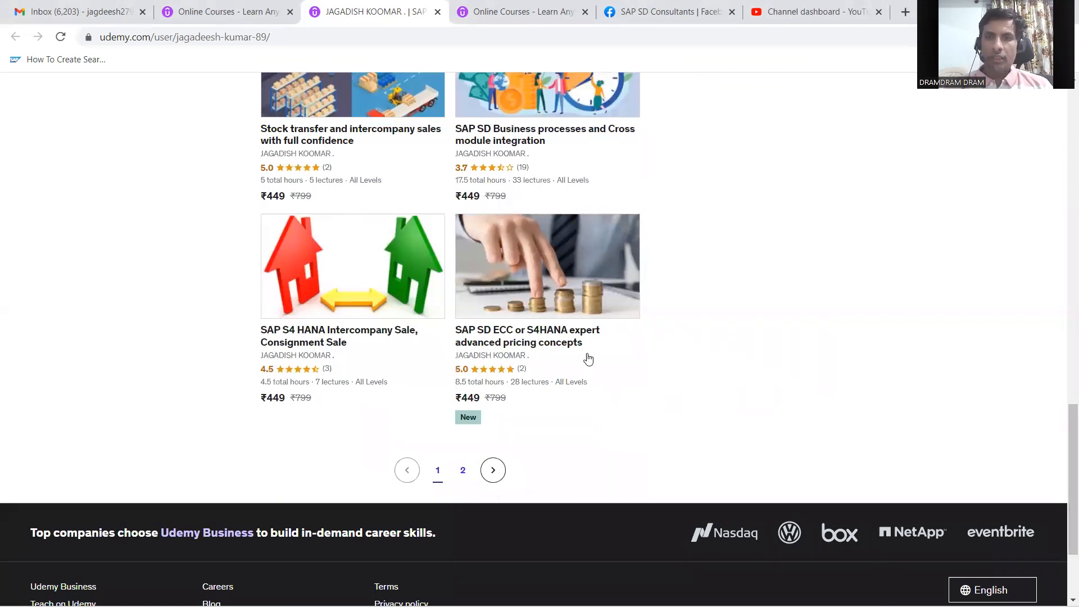
scroll(up, 3)
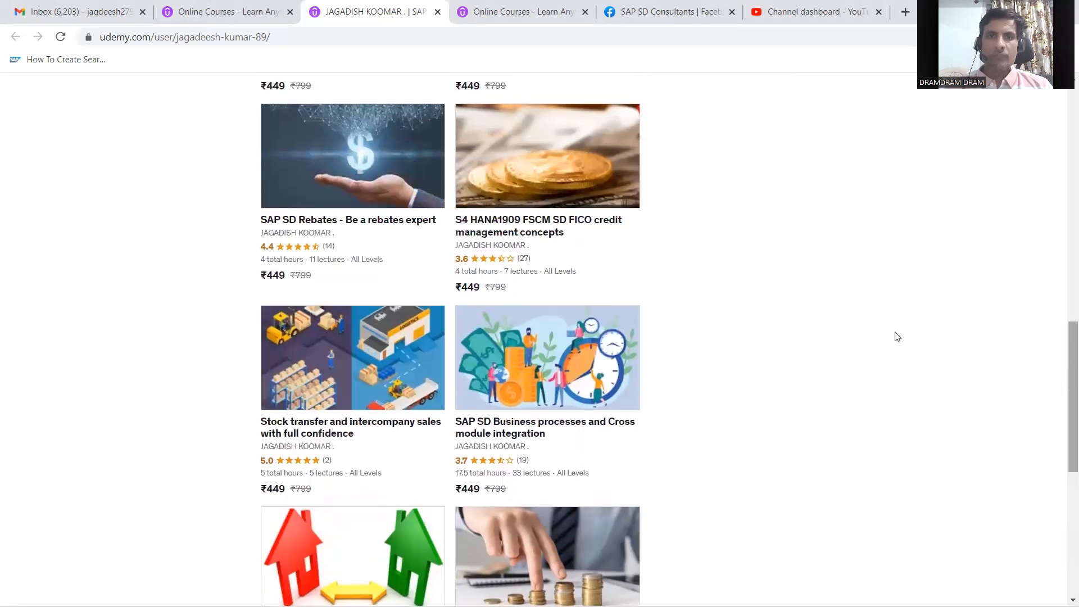
mouse_move(318, 370)
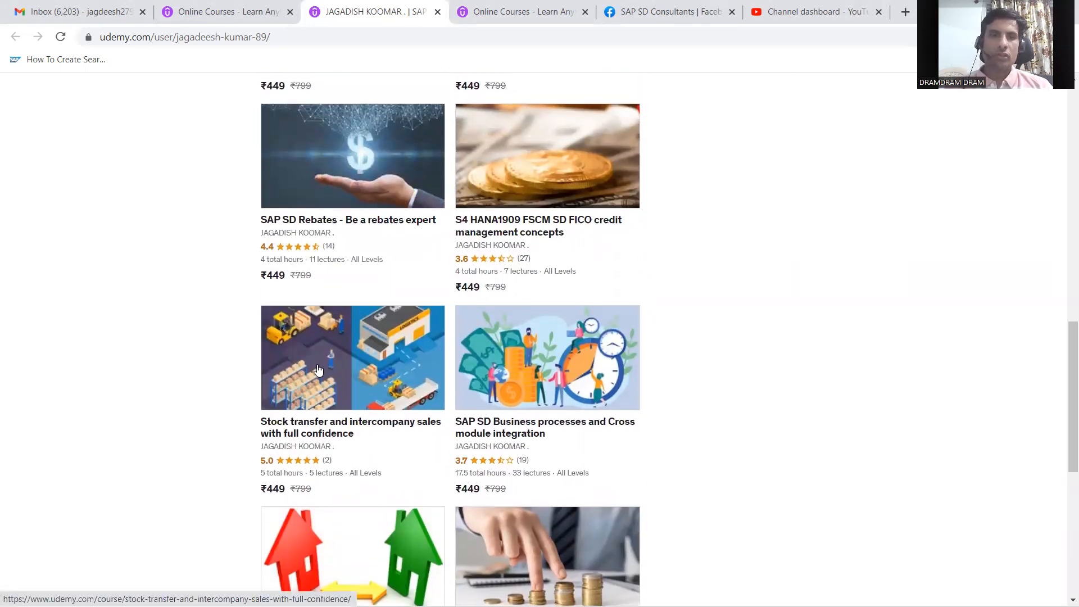
mouse_move(1064, 346)
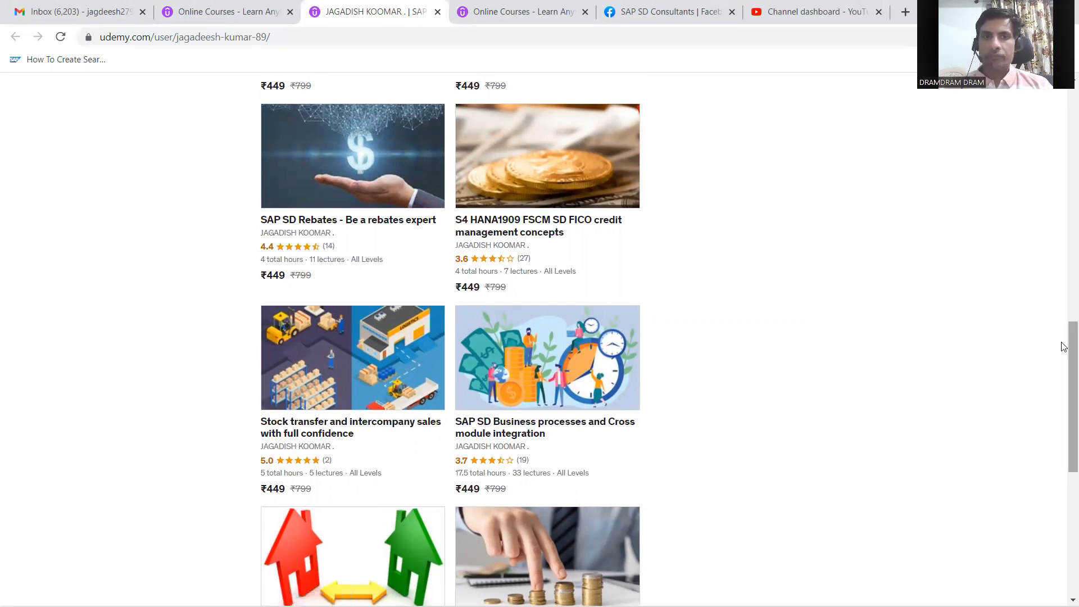
scroll(up, 3)
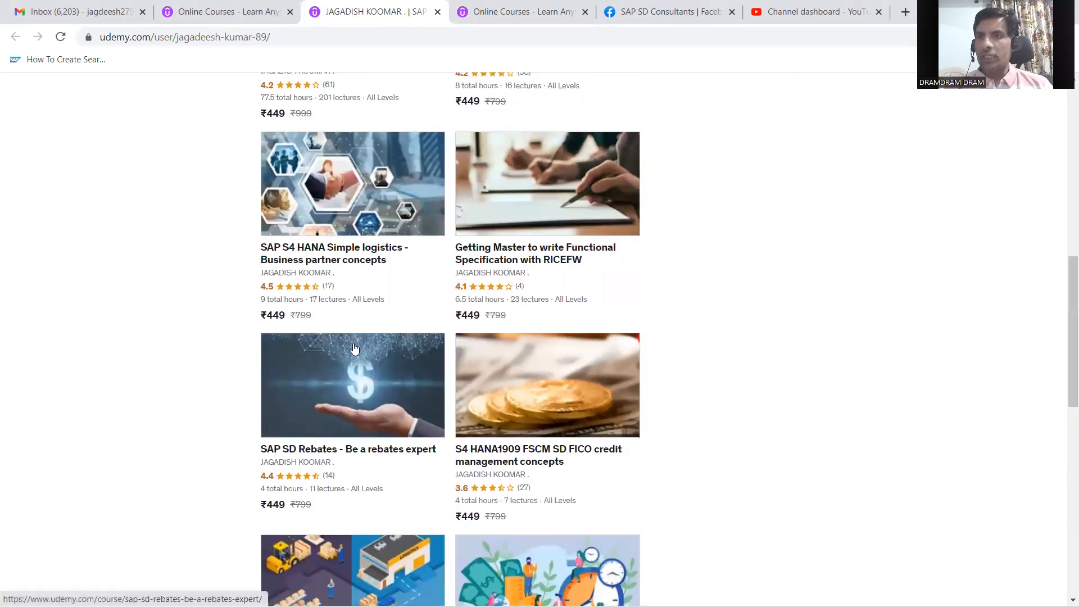
mouse_move(358, 306)
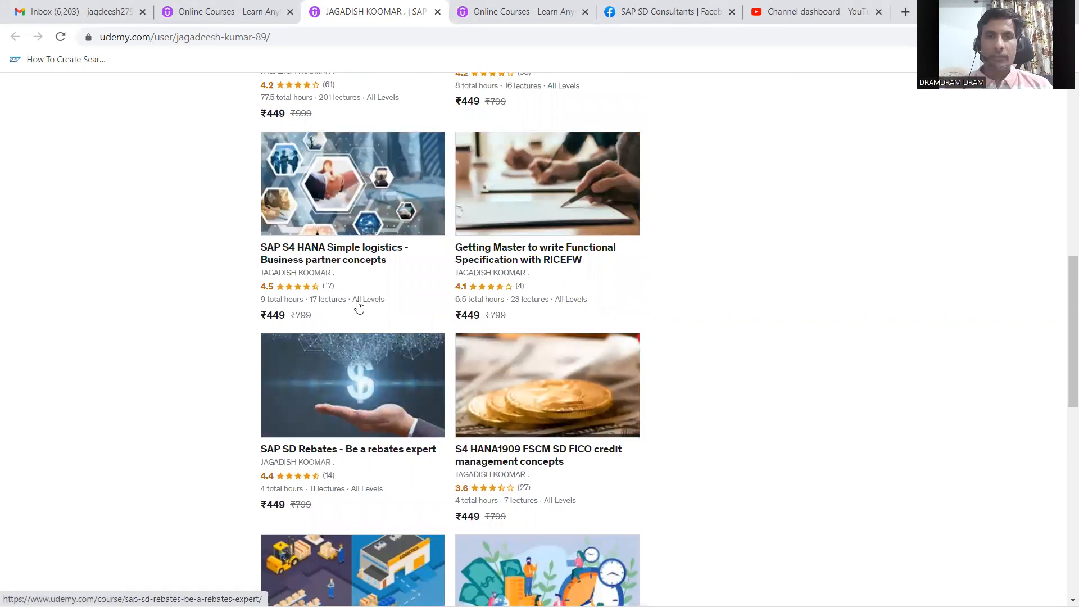
mouse_move(274, 200)
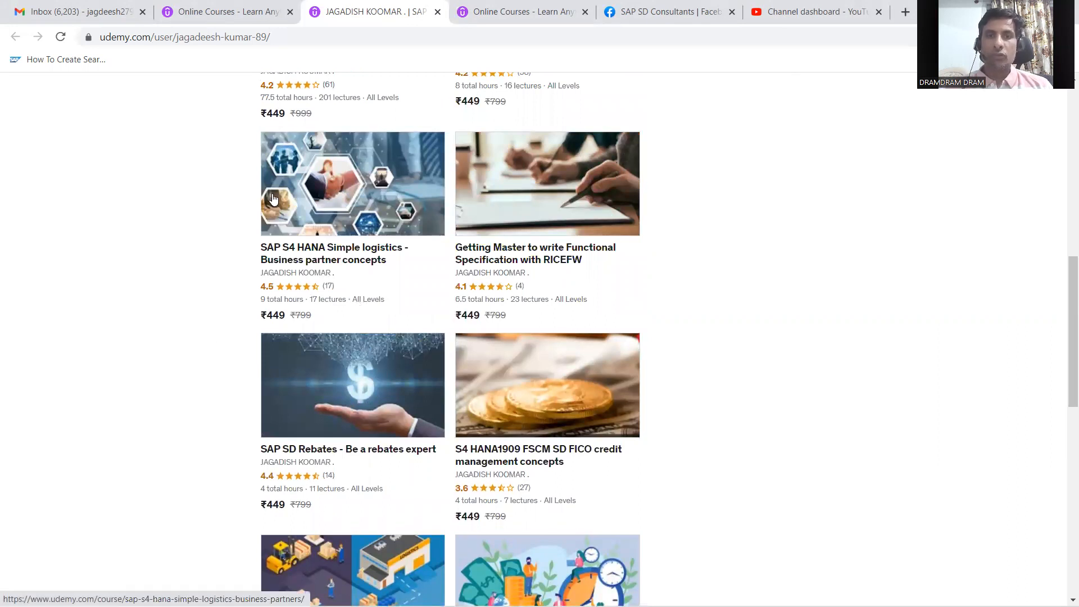
mouse_move(308, 310)
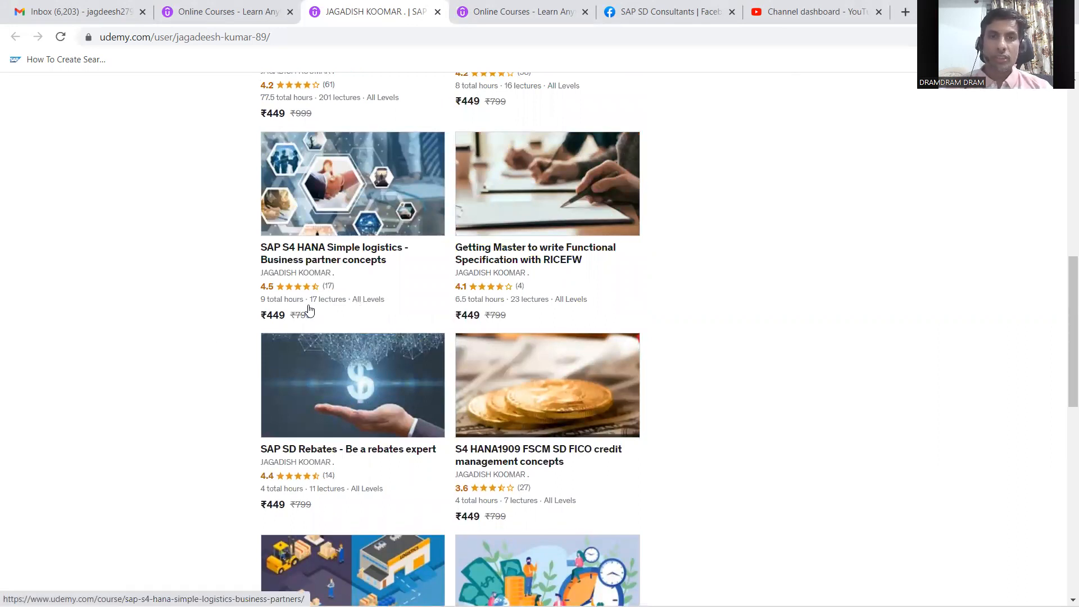
mouse_move(694, 285)
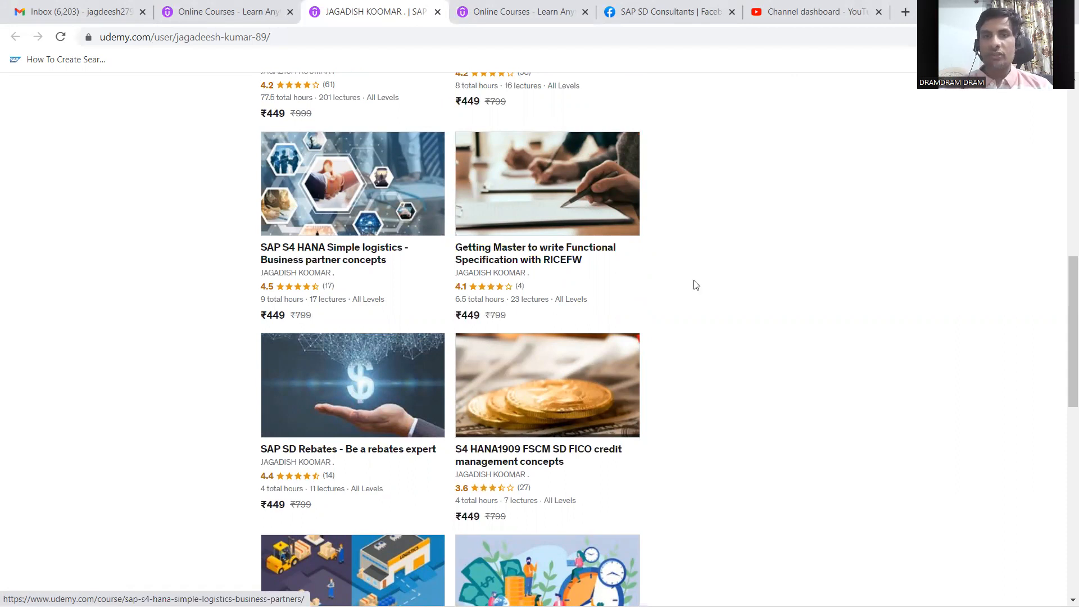
mouse_move(569, 200)
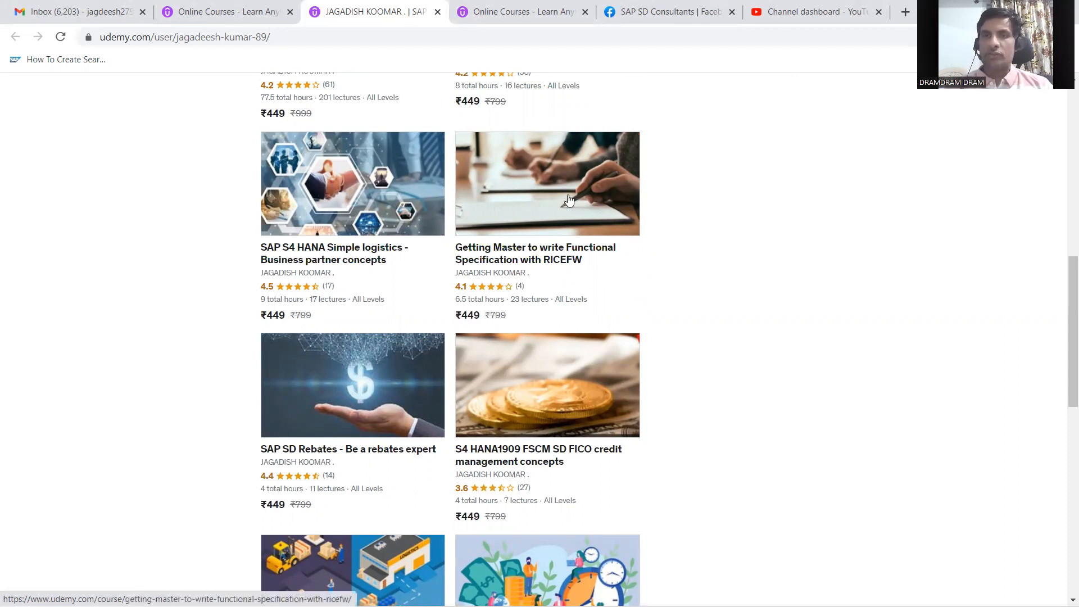
mouse_move(498, 233)
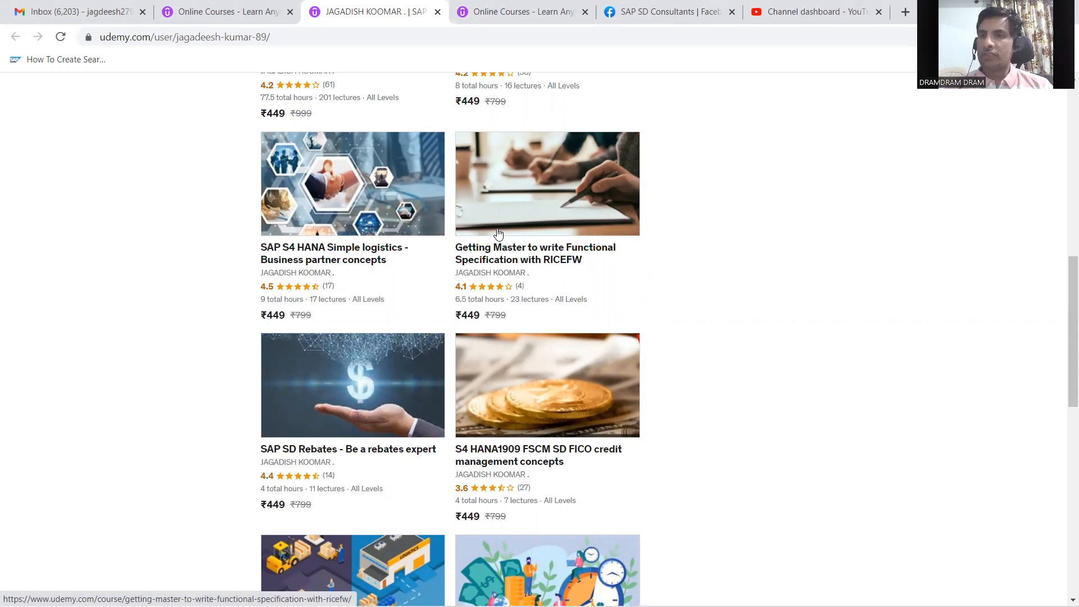
mouse_move(543, 247)
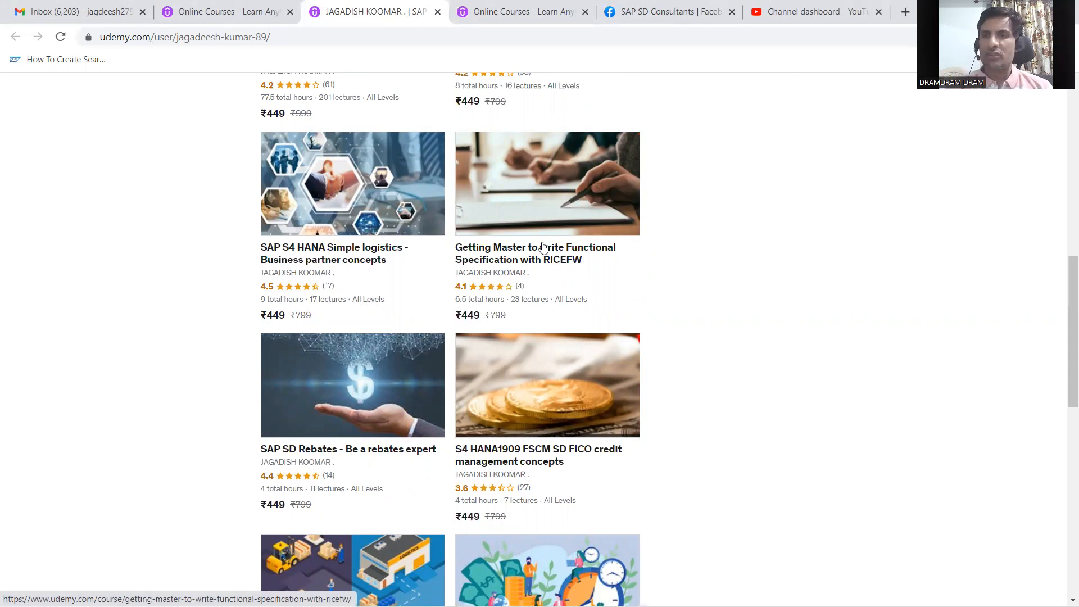
mouse_move(1065, 286)
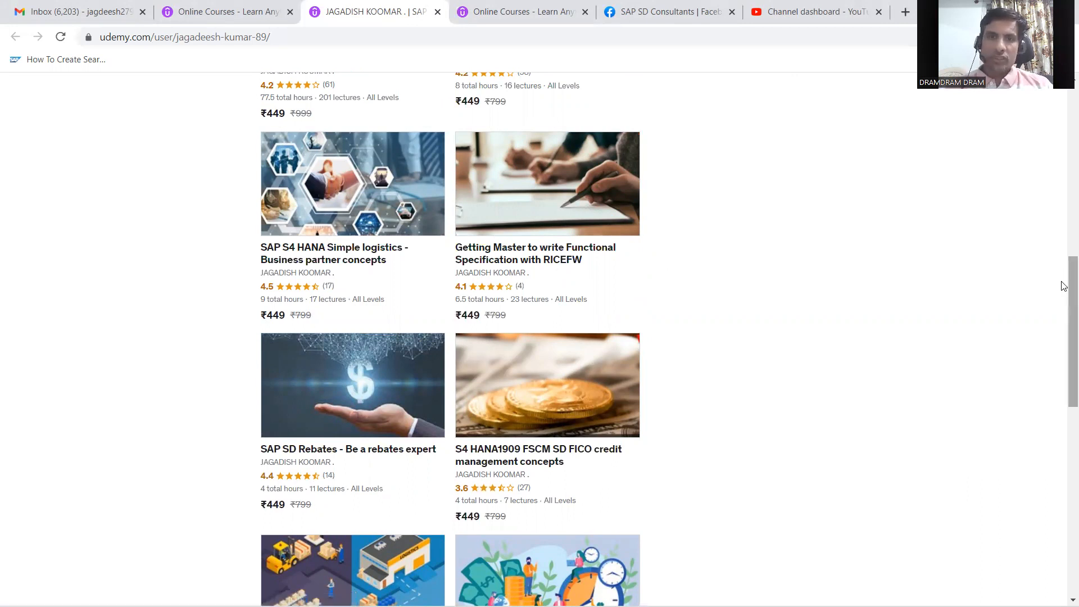
scroll(up, 3)
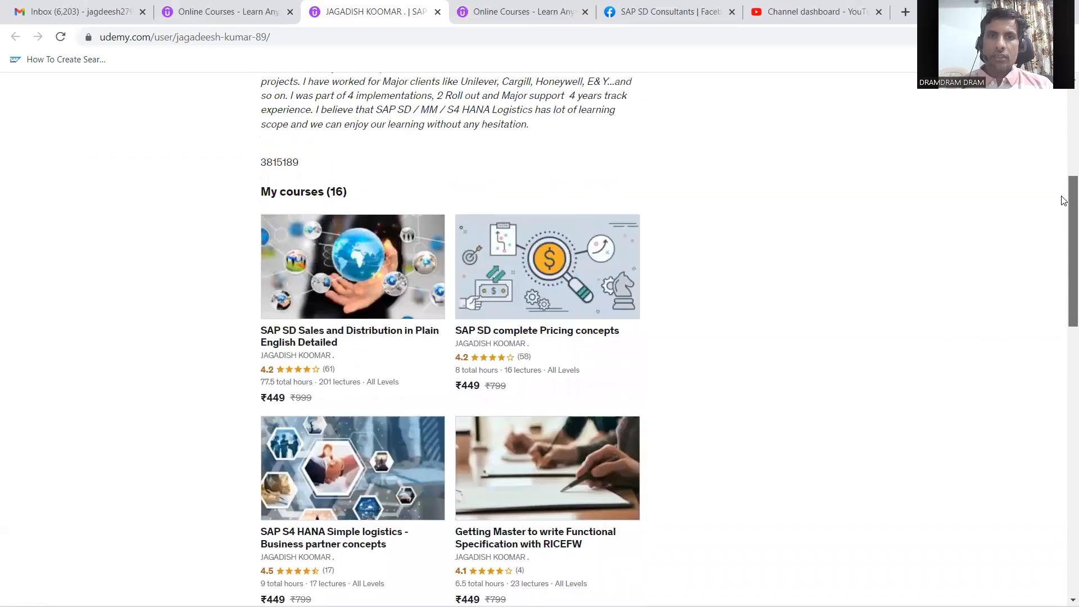
scroll(down, 3)
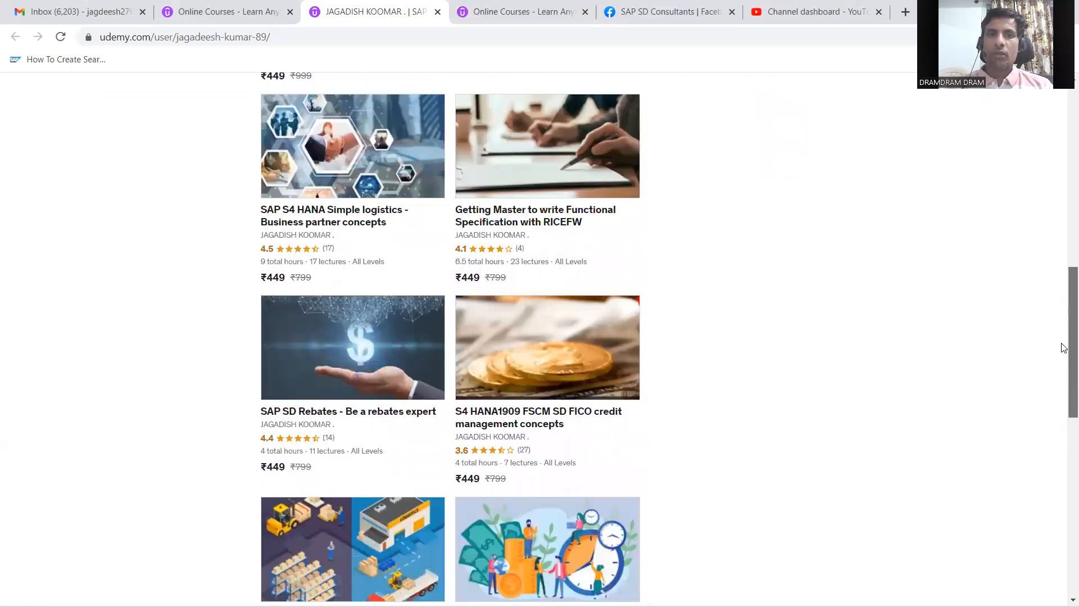
scroll(down, 3)
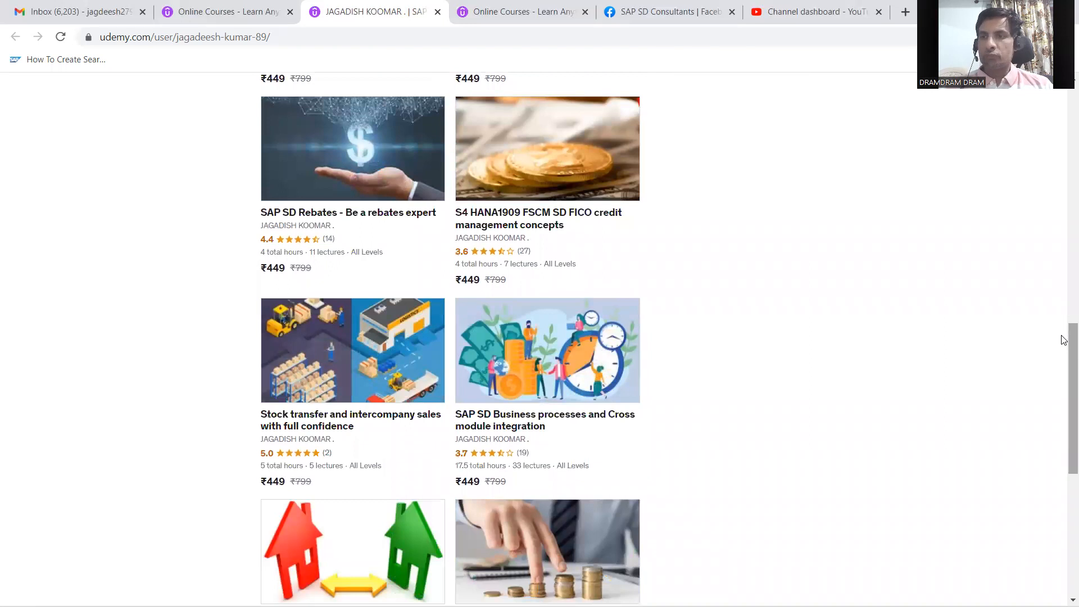
scroll(up, 3)
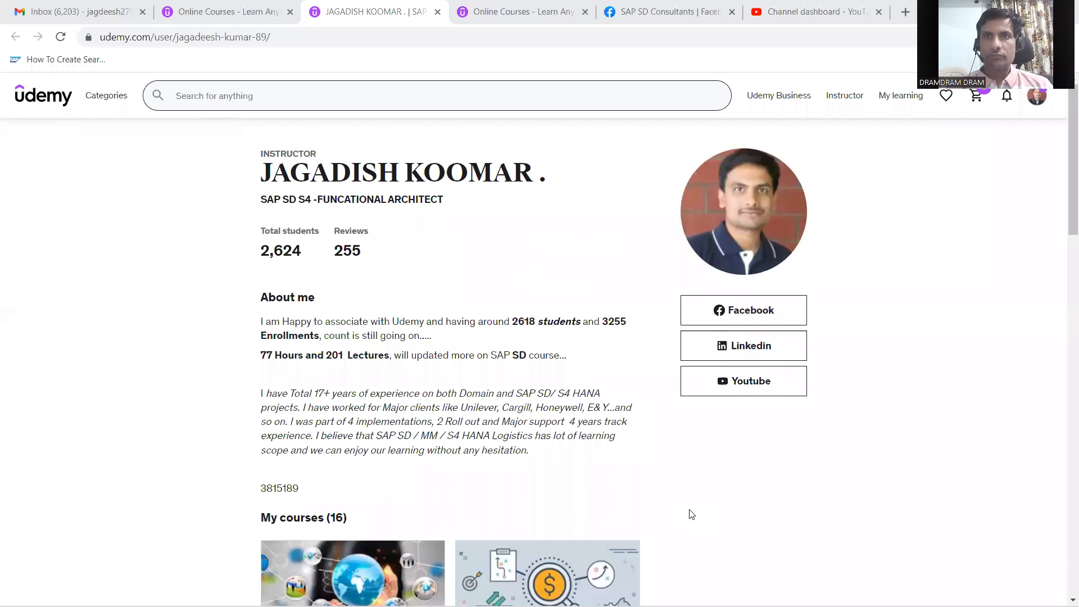
mouse_move(480, 246)
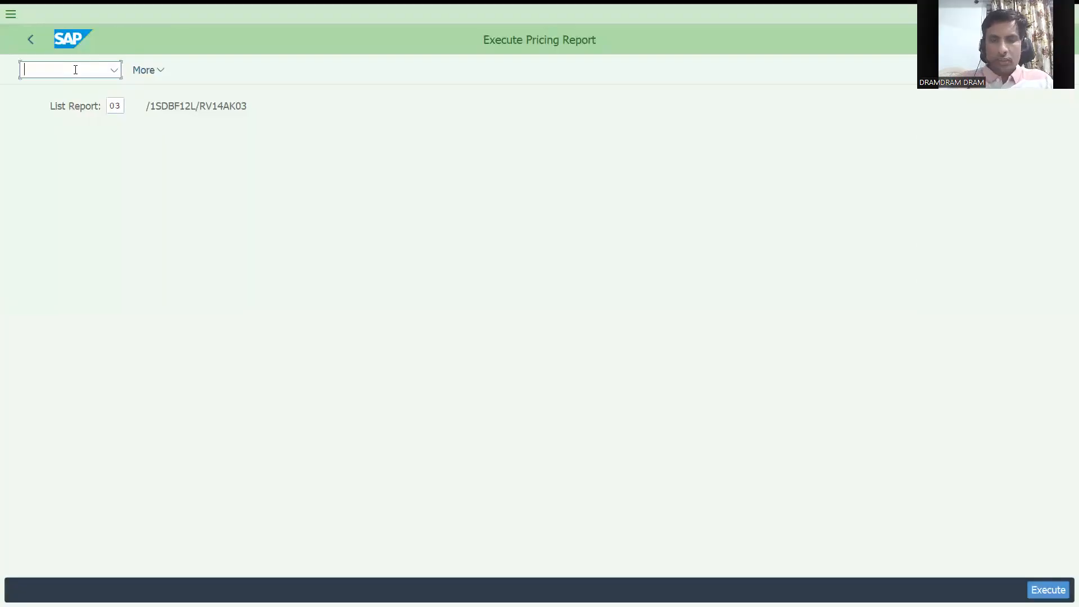
text(/NV/L)
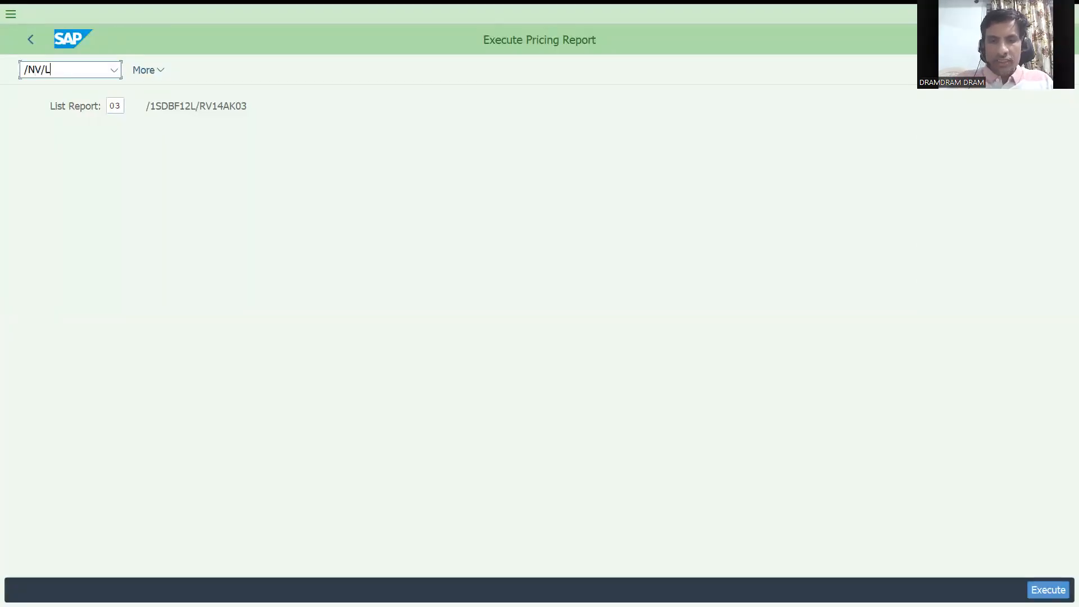
click(115, 105)
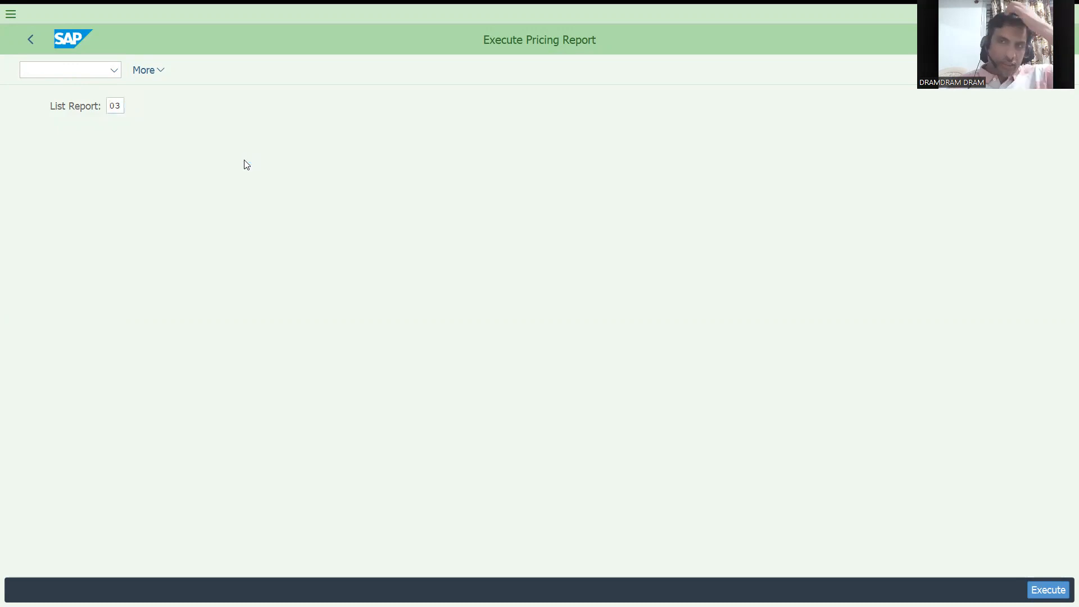
Pick list report 28 from the List Report value help, loading /1SDBF12L/RV14AK28.
click(114, 105)
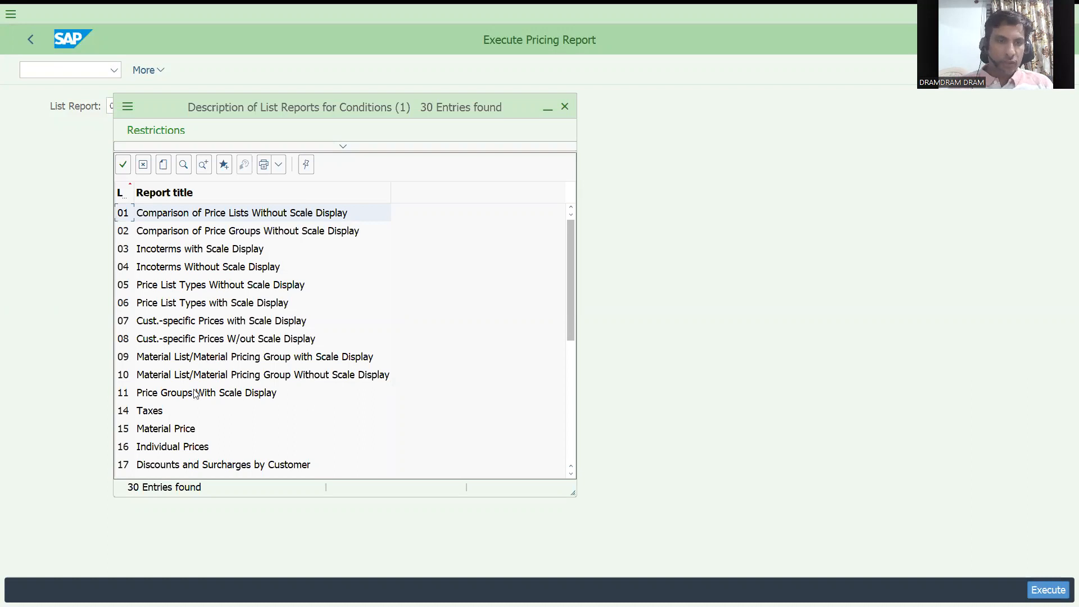
click(165, 428)
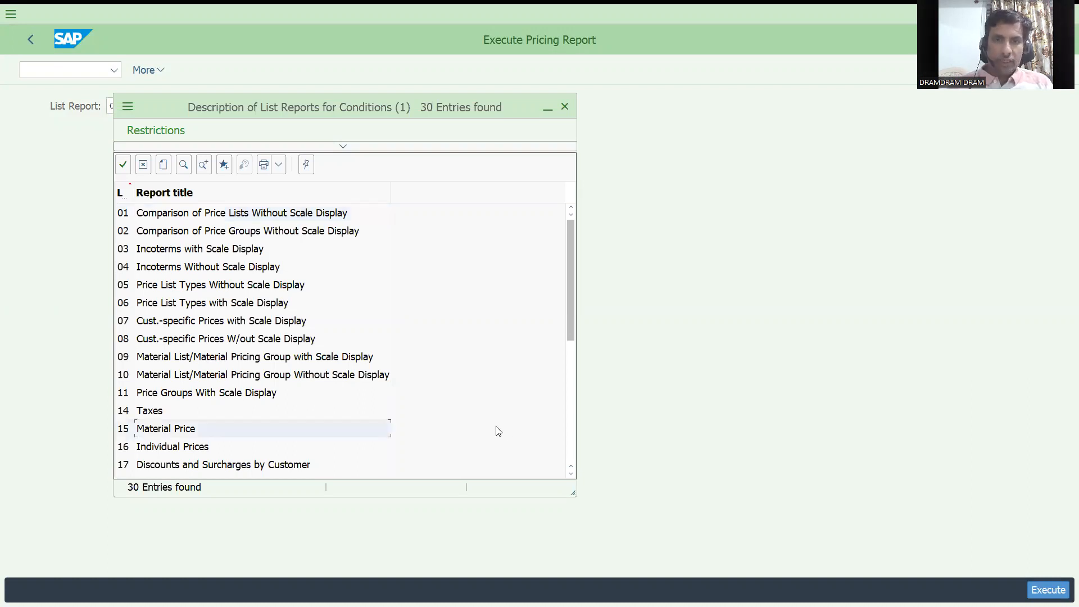
scroll(down, 3)
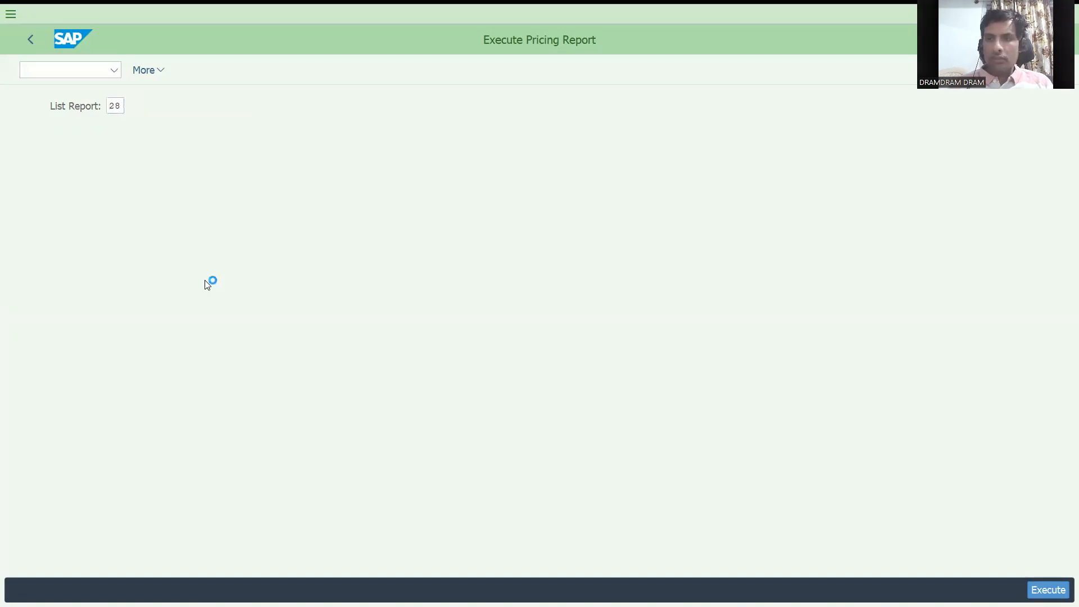
click(1047, 590)
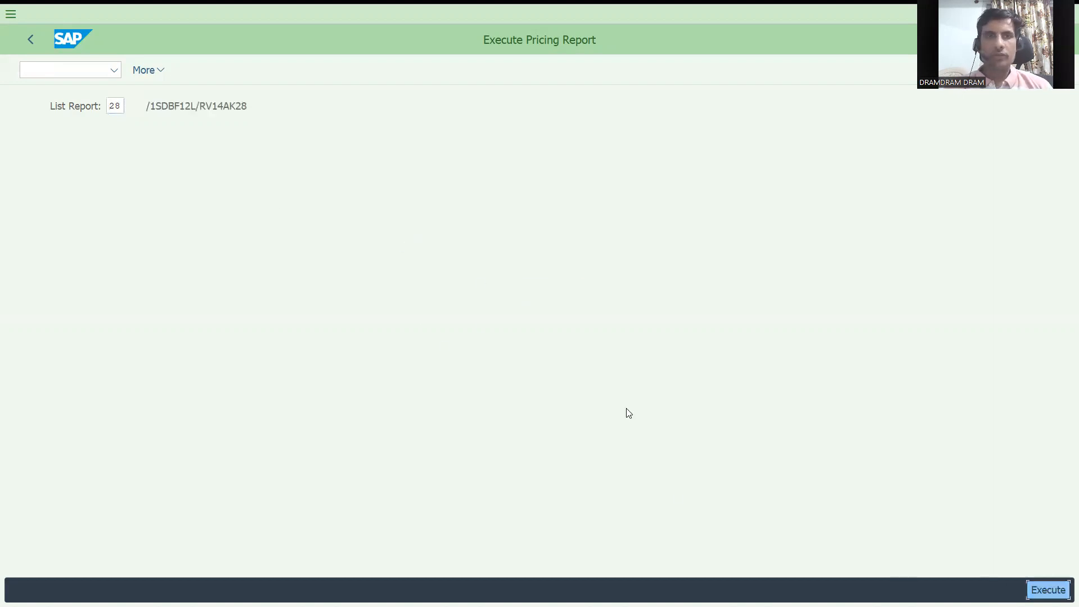
Run Conditions by Customer for sales organization DRT1 to list K005 records per customer.
click(1047, 590)
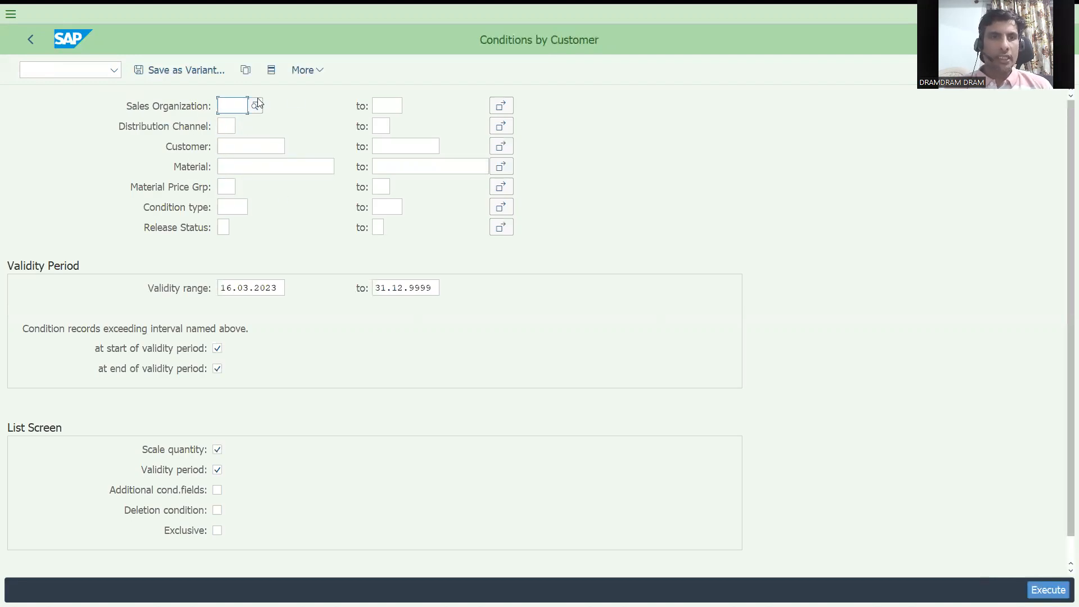
click(232, 206)
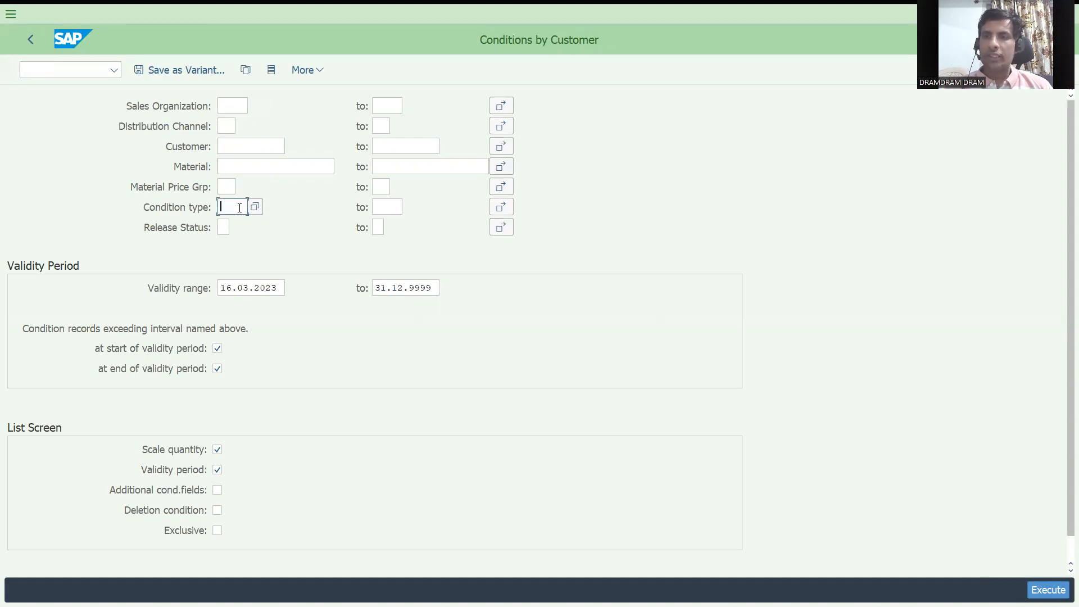
mouse_move(235, 133)
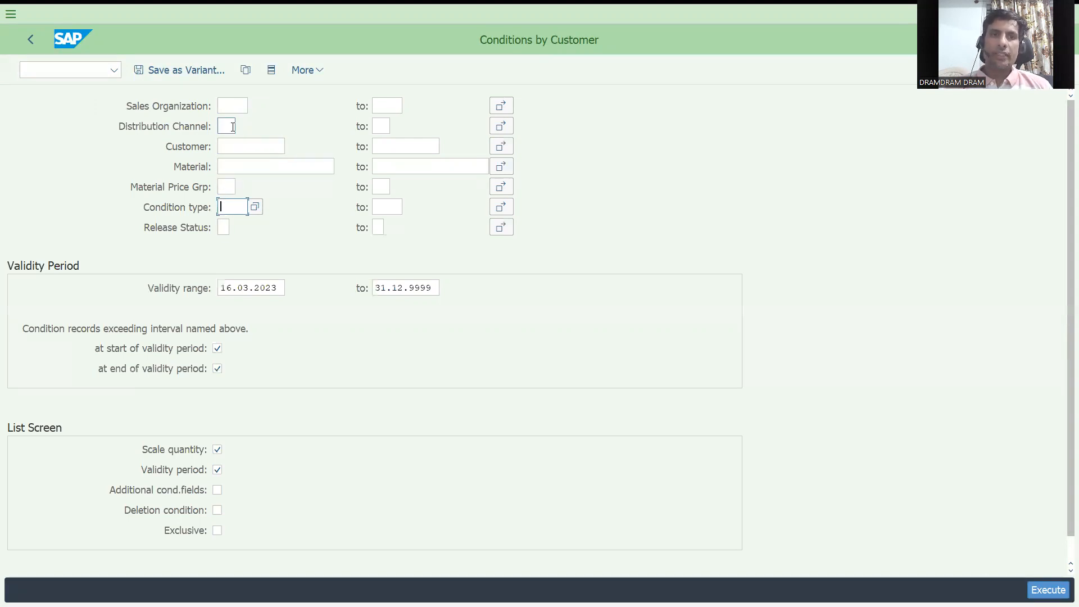
click(232, 105)
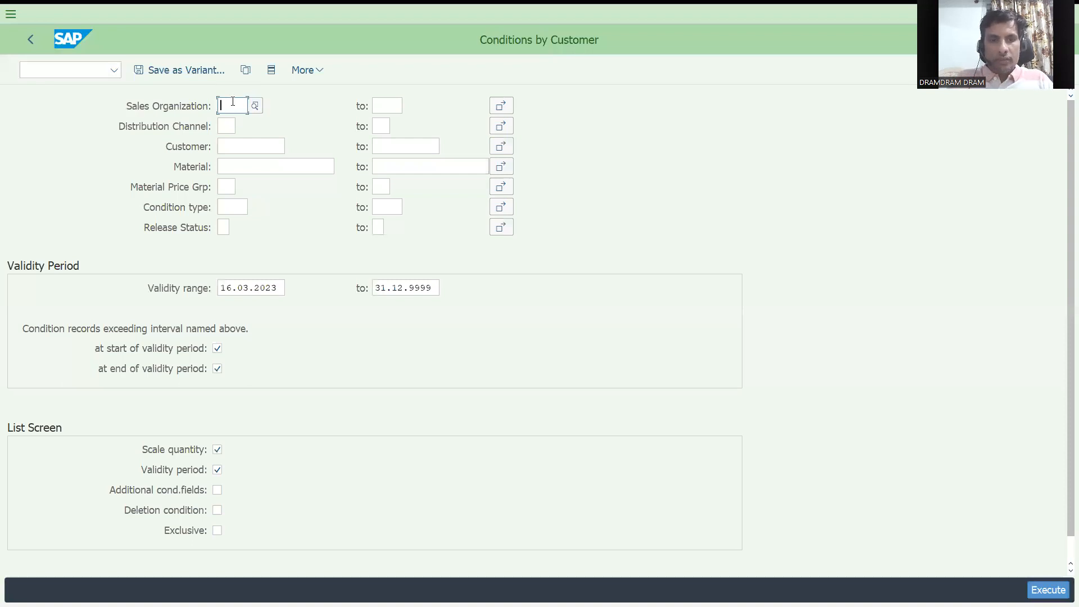
text(DR01)
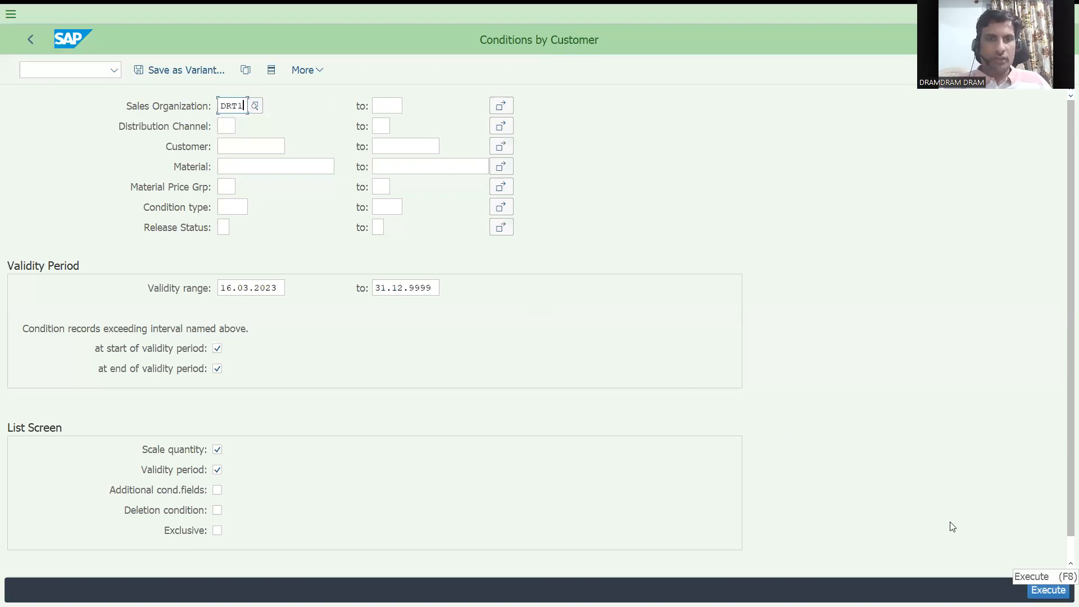
click(1047, 590)
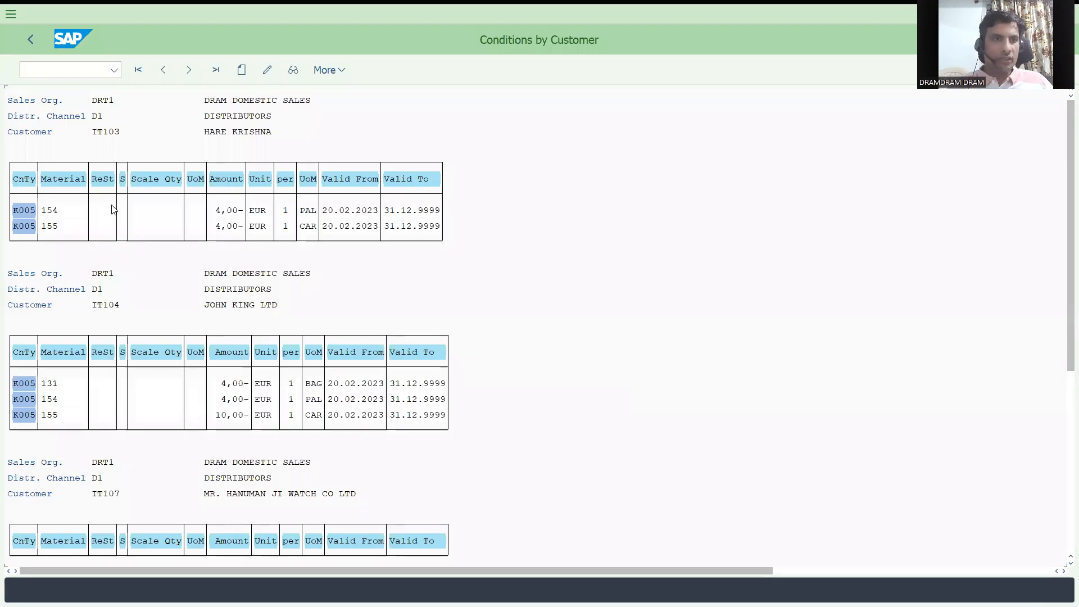
mouse_move(46, 223)
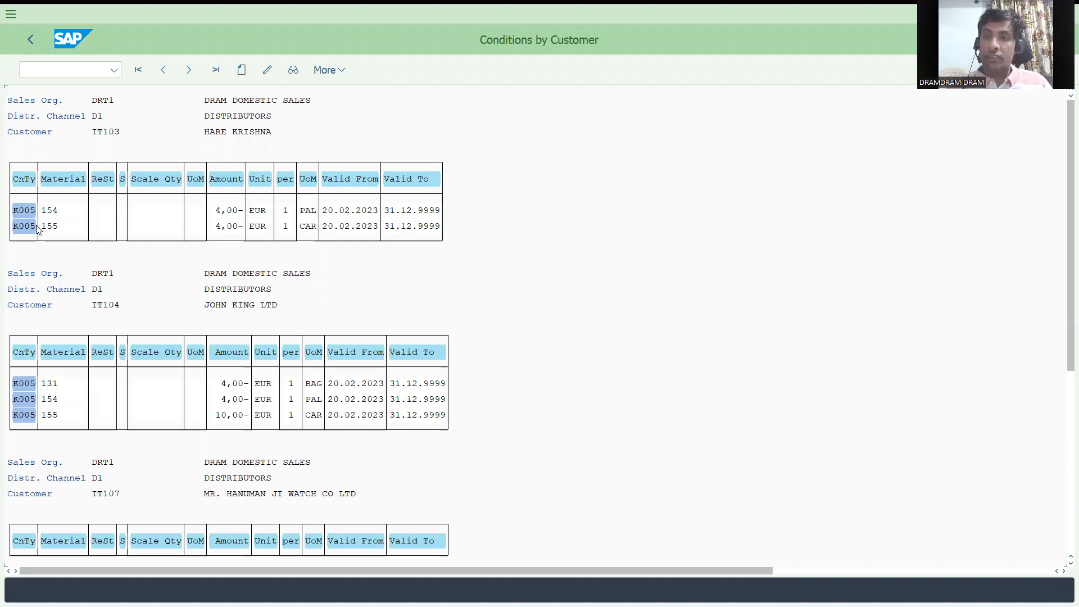
mouse_move(601, 256)
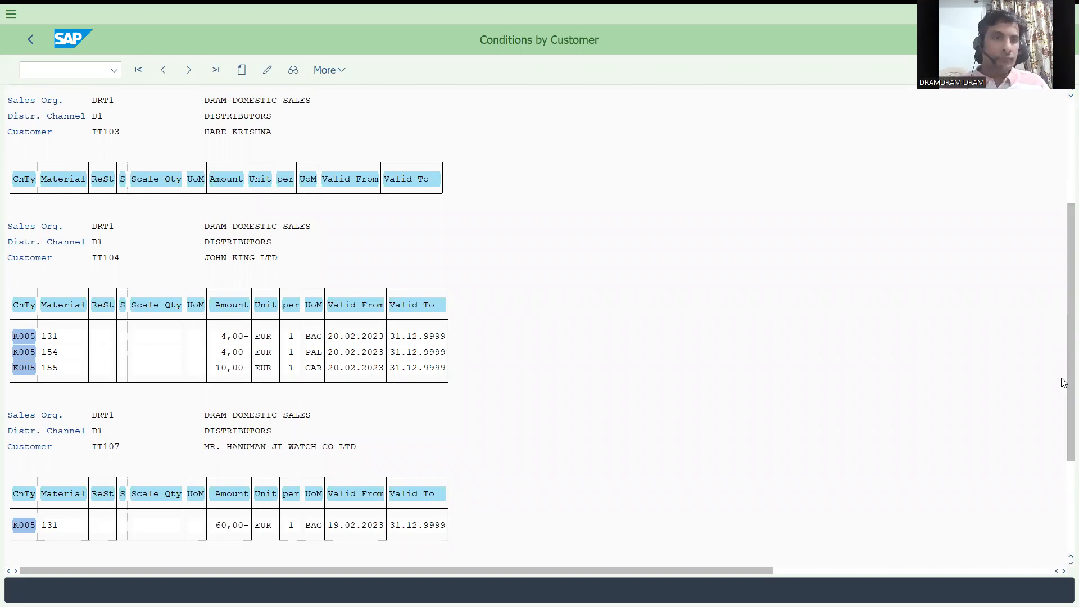
Scroll down the Conditions by Customer list to customer IT107's K005 record for material 131.
scroll(down, 3)
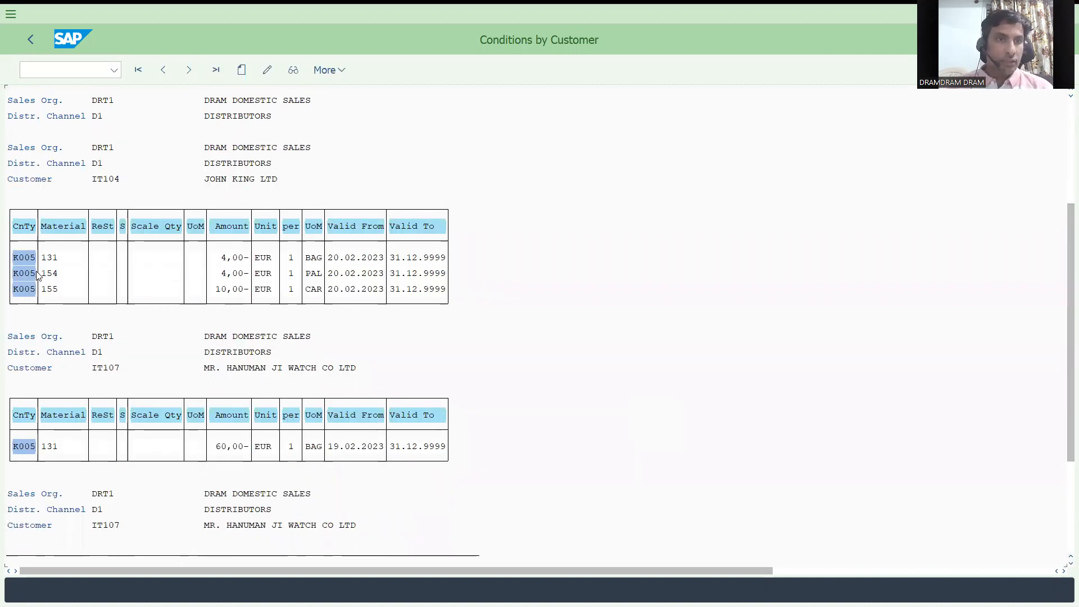
mouse_move(36, 427)
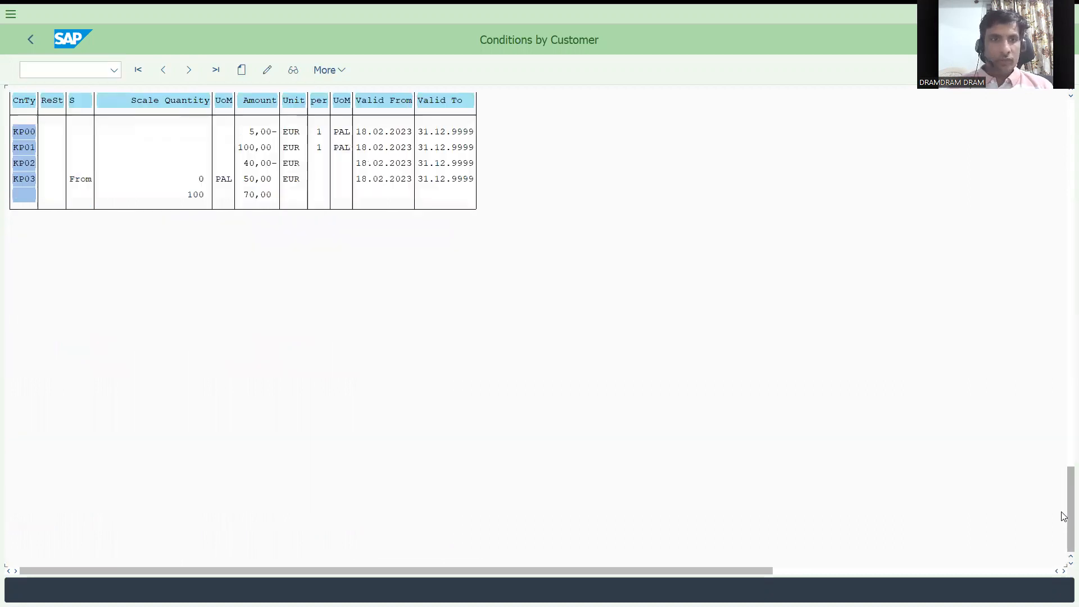
mouse_move(39, 146)
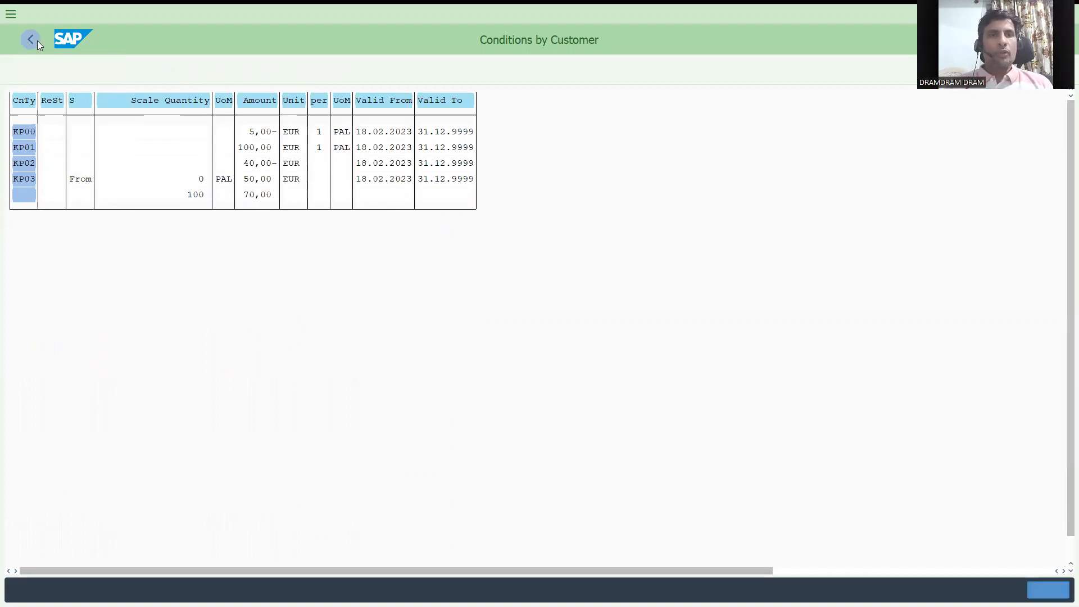
Rerun Conditions by Customer for condition type BASE, find no records, and return to the launcher.
click(31, 39)
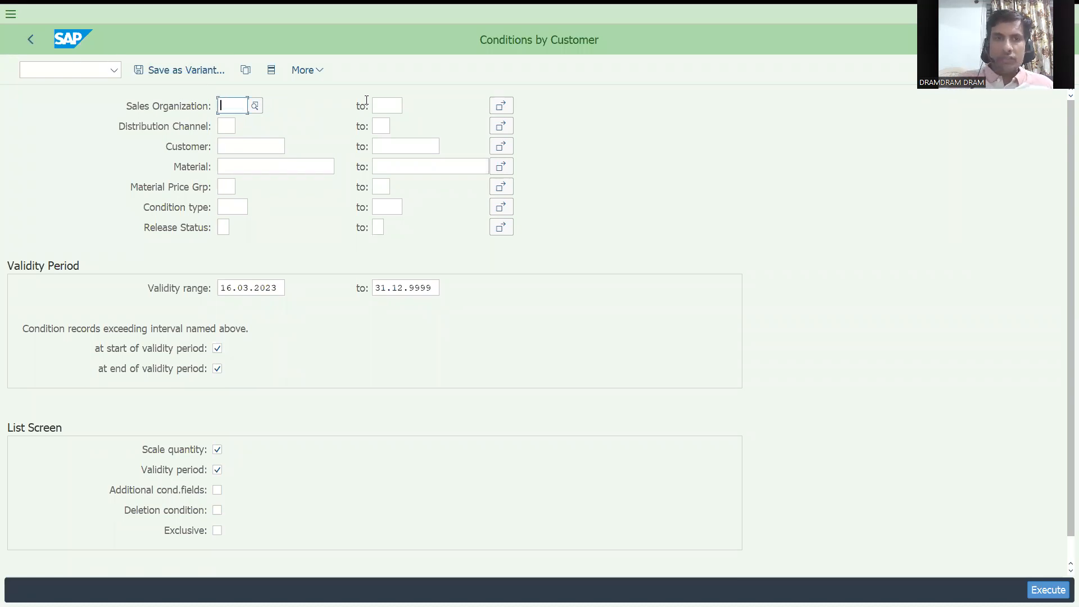
click(233, 206)
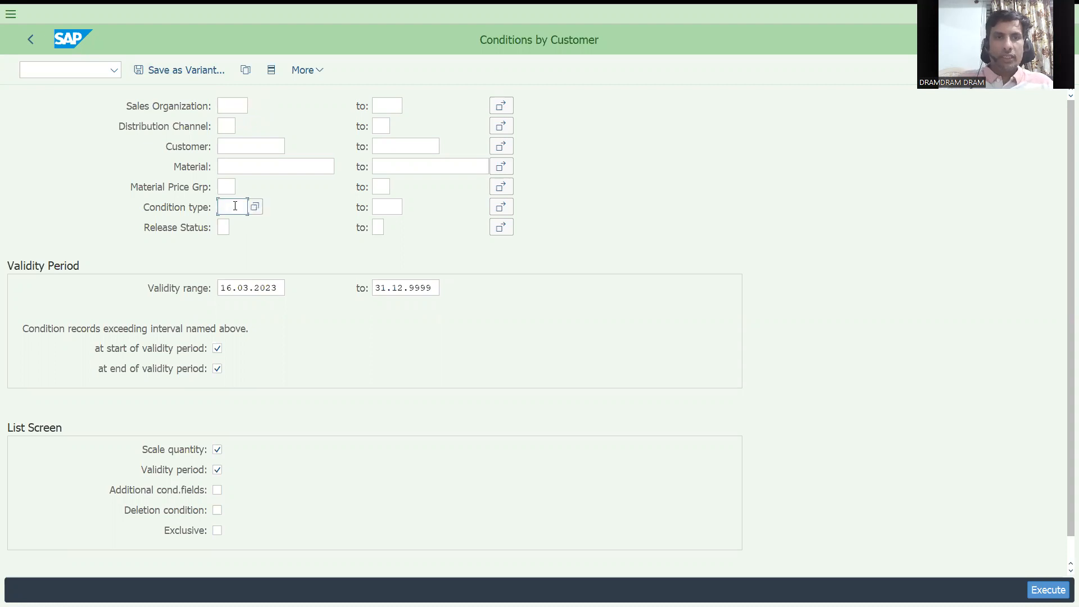
text(BASE)
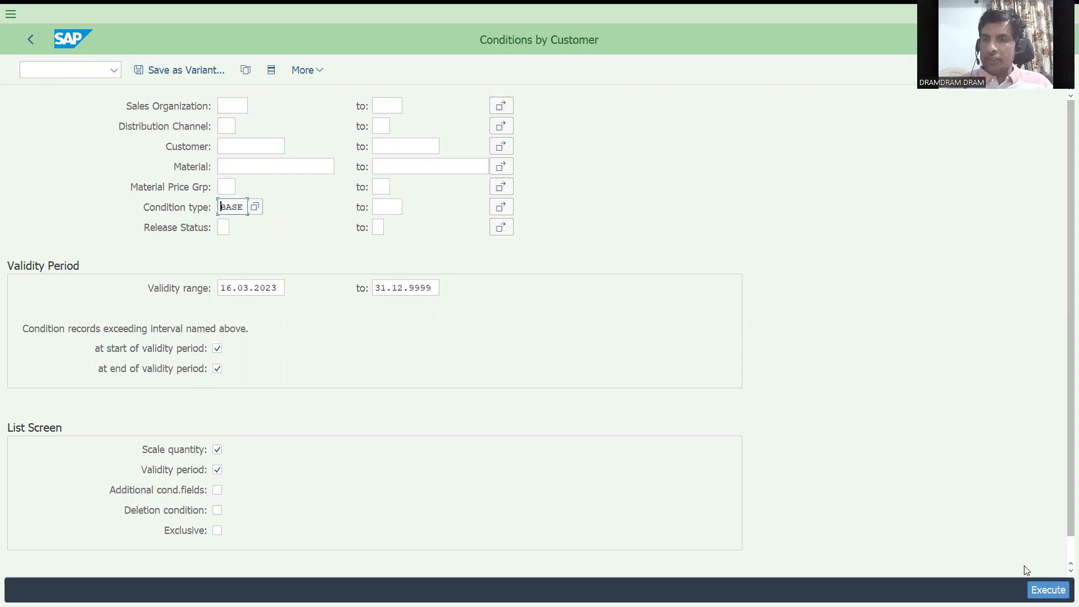
click(1047, 590)
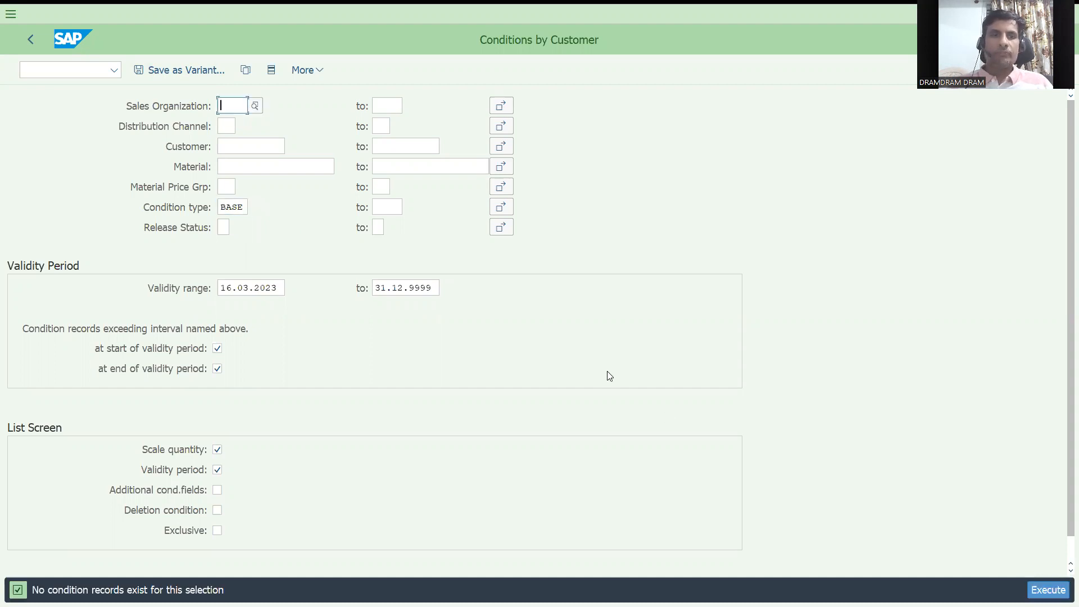
mouse_move(204, 220)
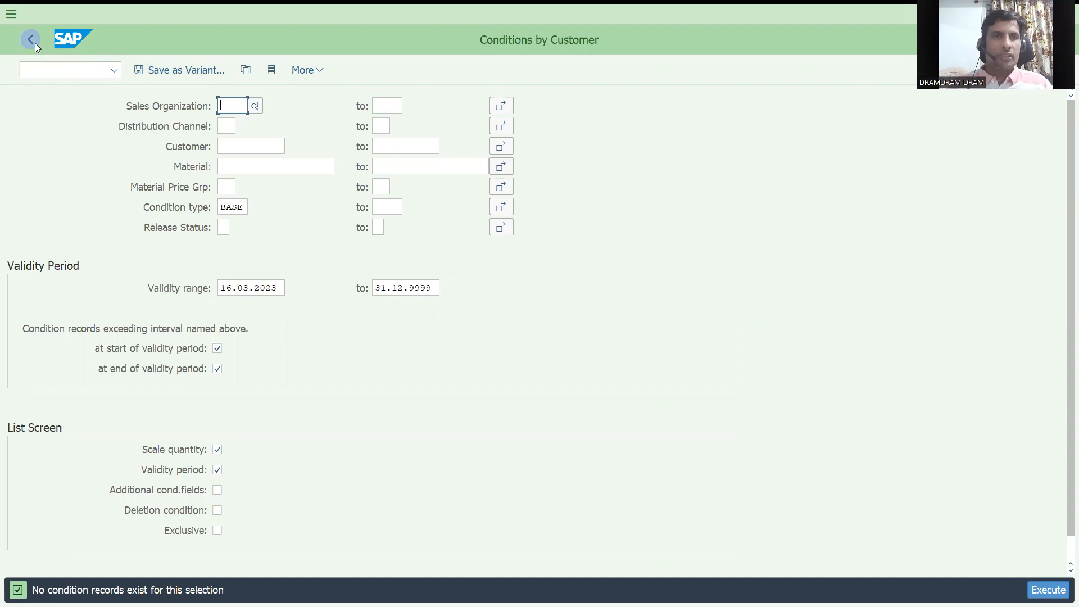
click(31, 40)
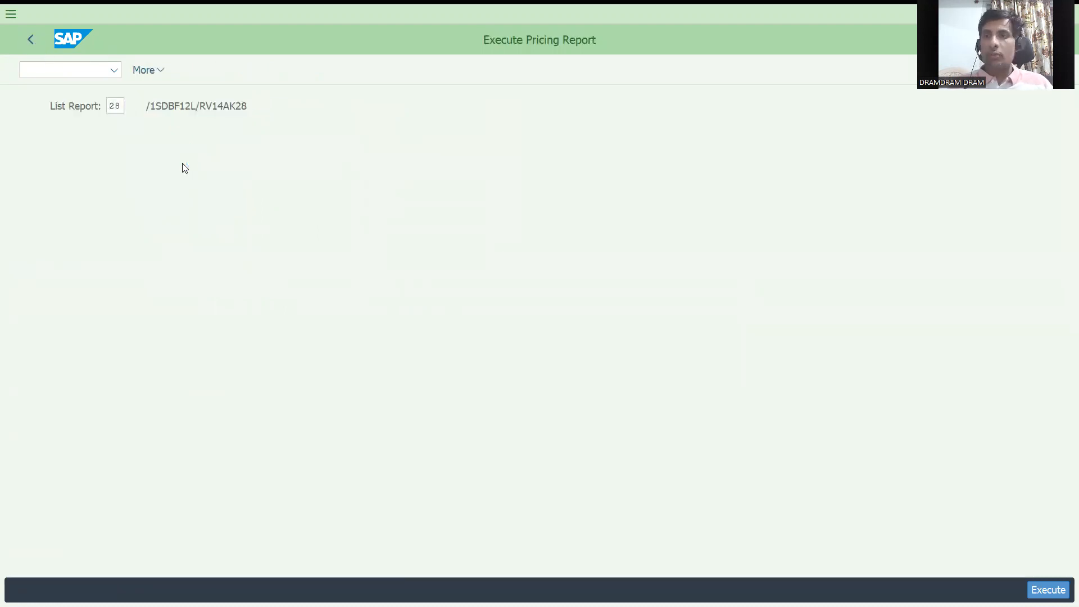
Choose list report 03, Incoterms with Scale Display, from the value help, replacing report 28.
click(1048, 590)
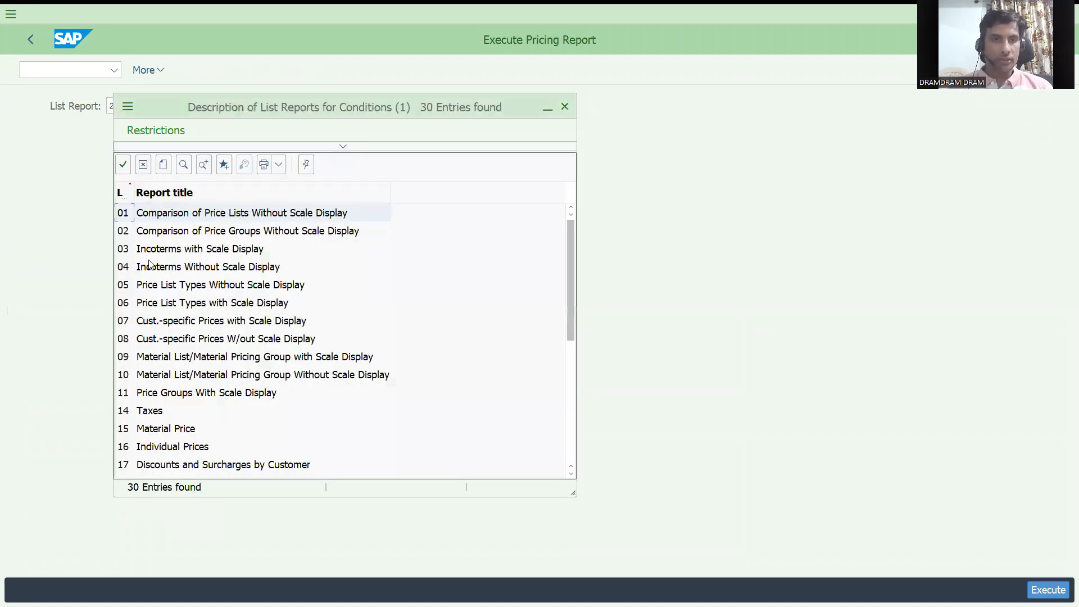
click(200, 248)
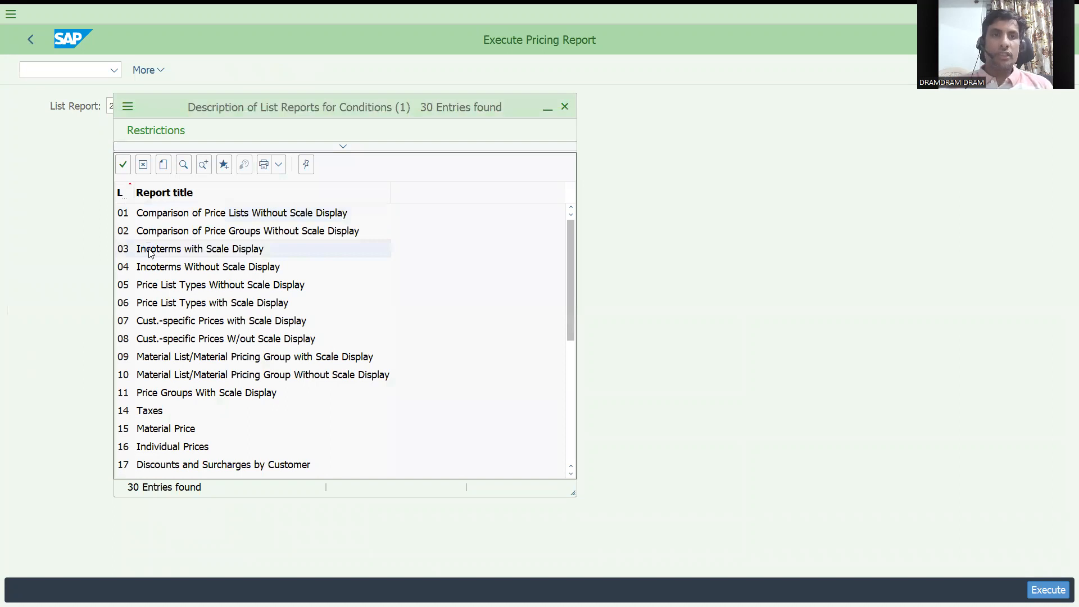
double_click(200, 249)
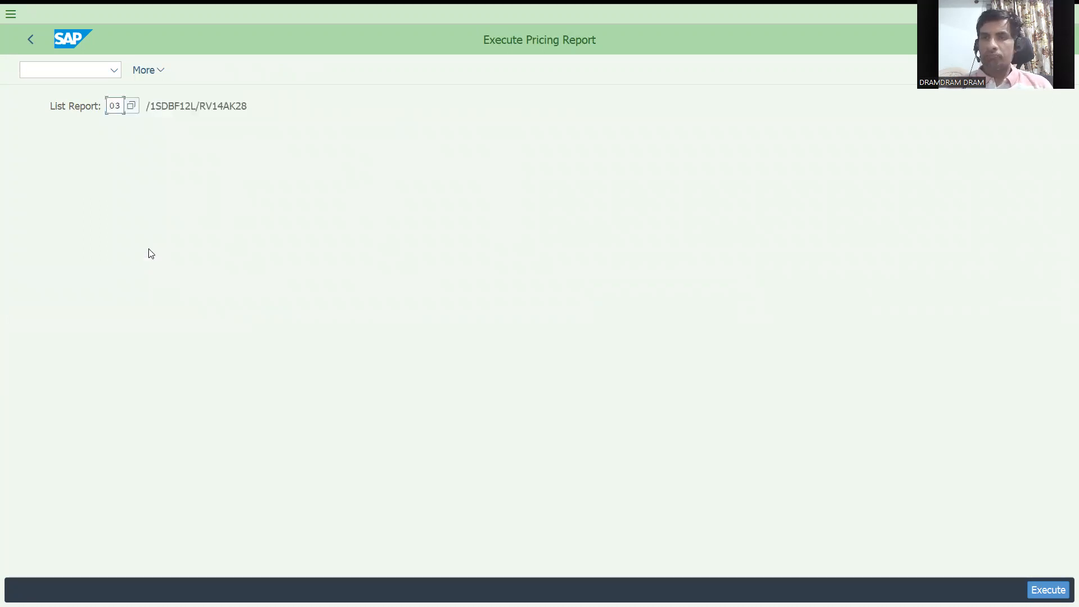
click(114, 106)
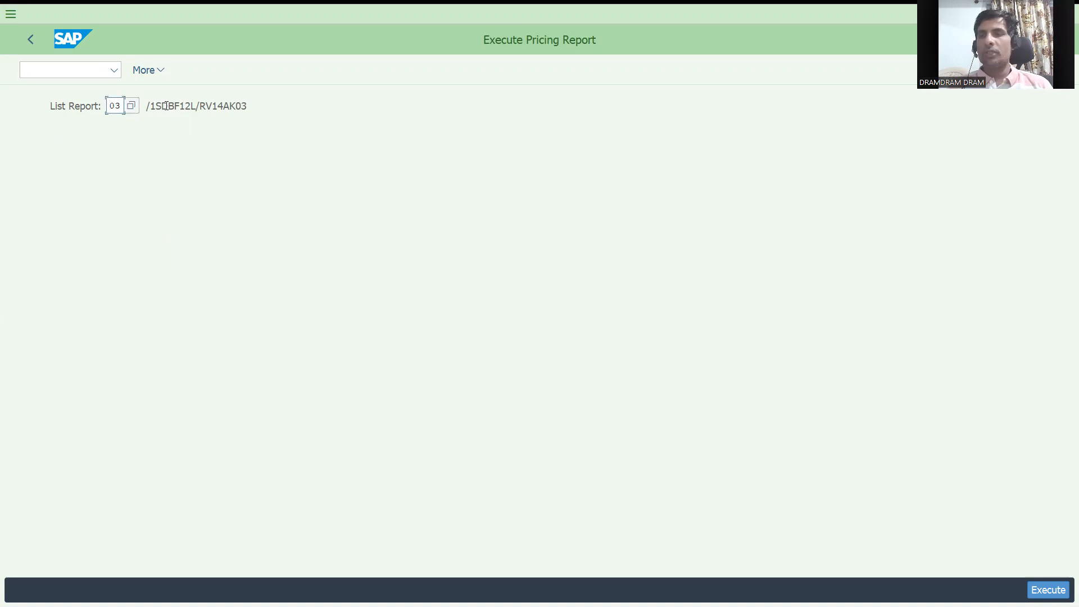
mouse_move(819, 522)
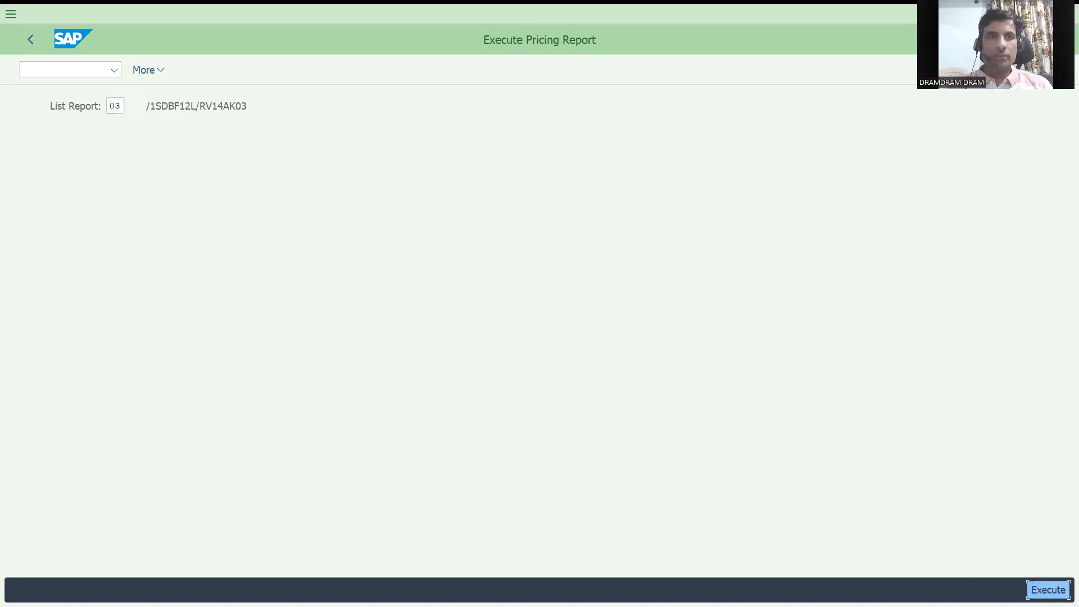
Execute report 03 to reach its Incoterms selection screen with validity 16.03.2023 to 31.12.9999.
click(1047, 590)
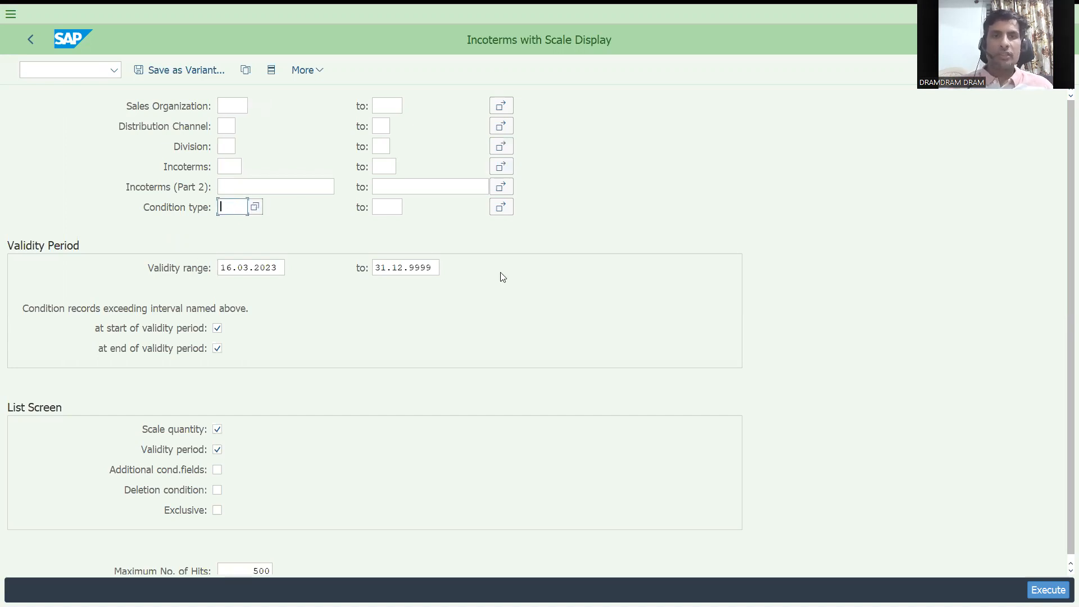
mouse_move(299, 372)
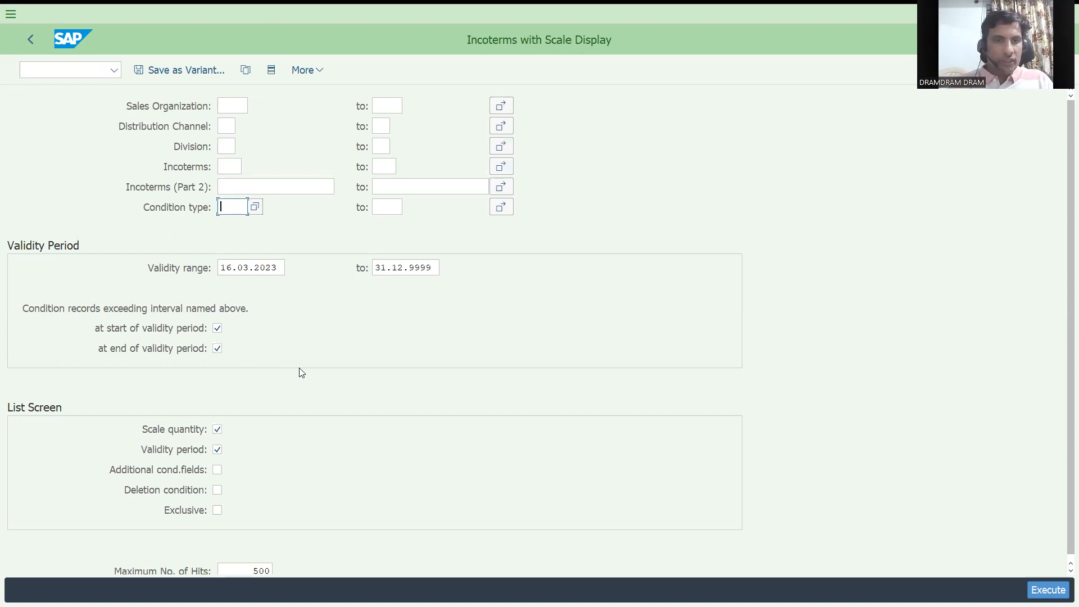
mouse_move(196, 320)
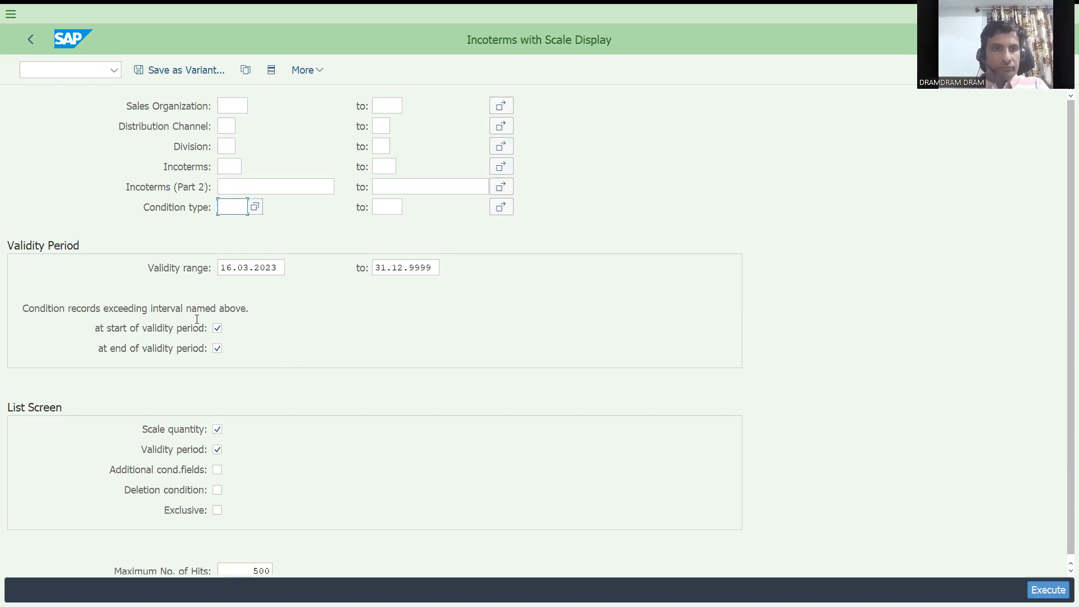
click(232, 207)
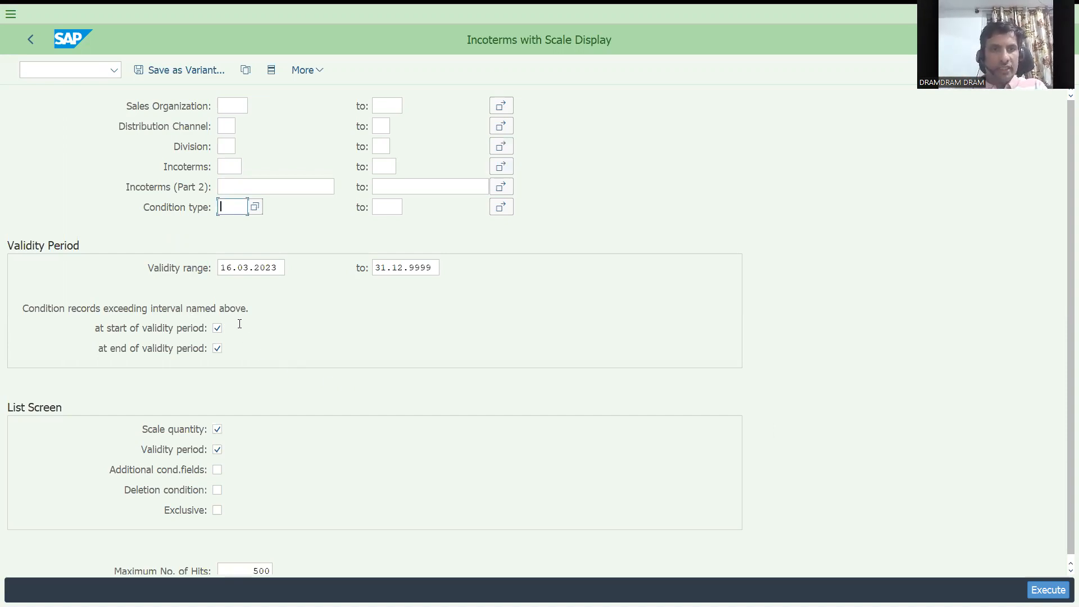
mouse_move(262, 383)
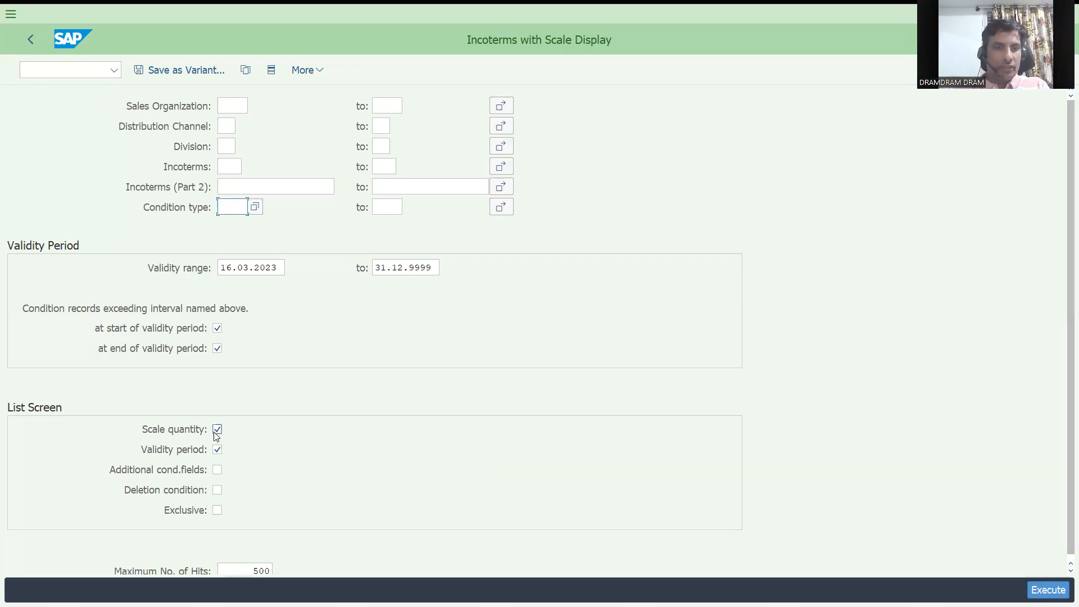
mouse_move(222, 480)
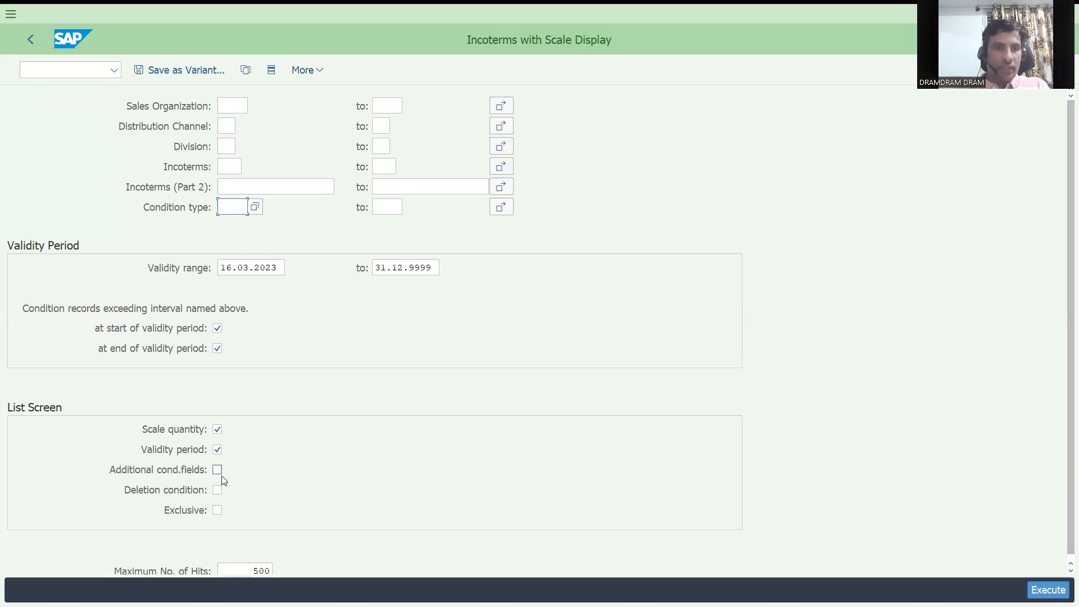
mouse_move(232, 489)
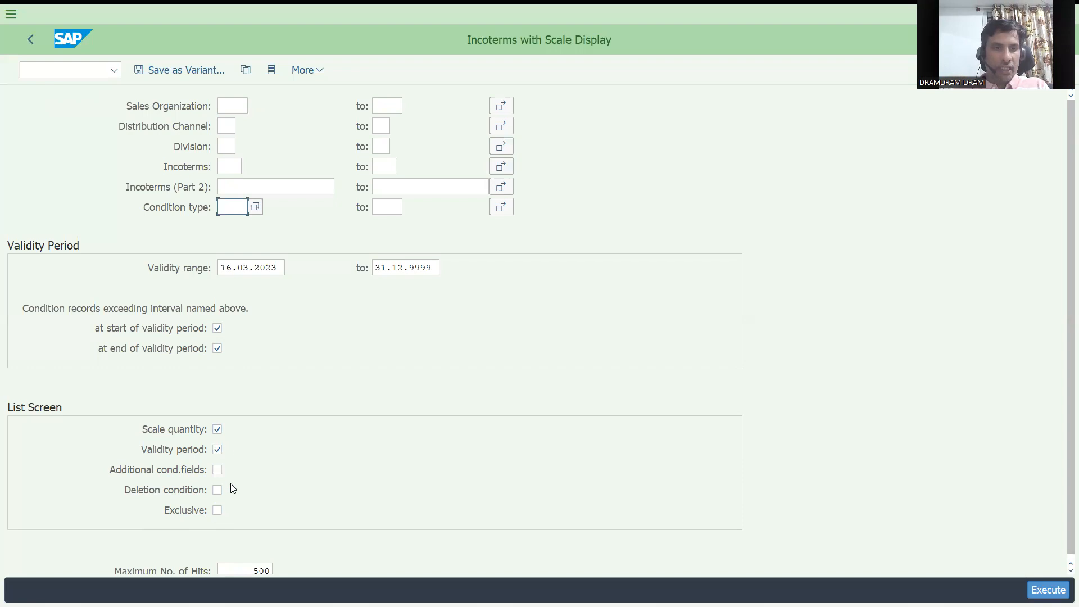
mouse_move(208, 424)
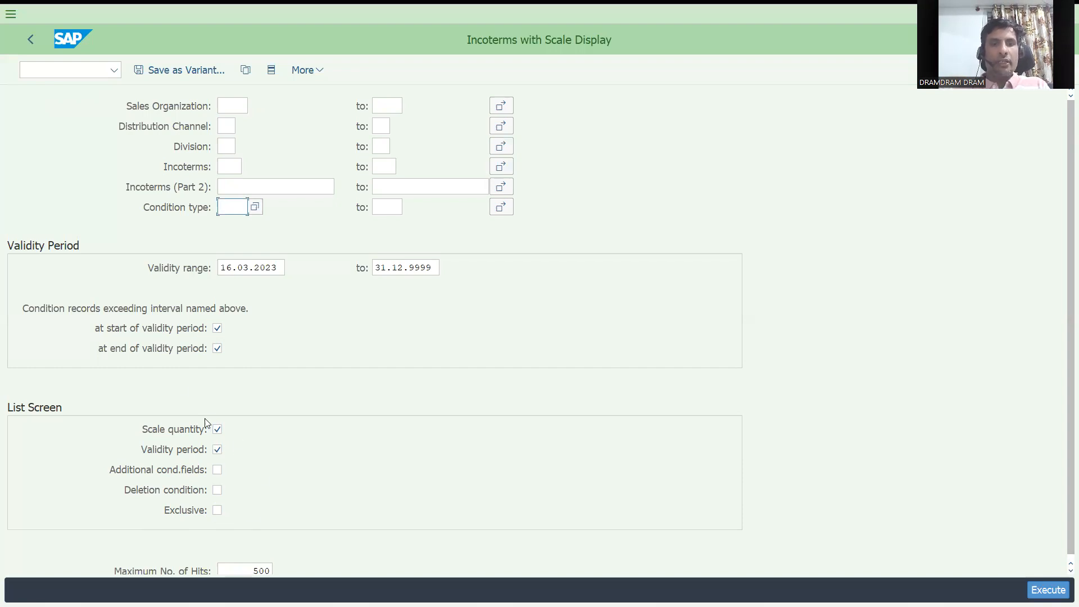
mouse_move(203, 394)
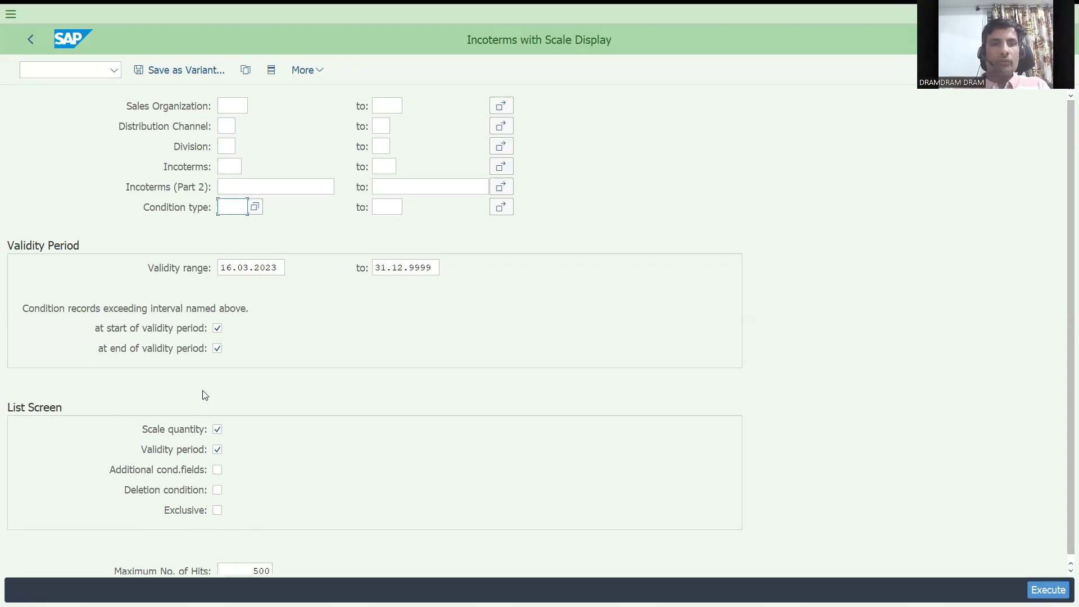
mouse_move(946, 522)
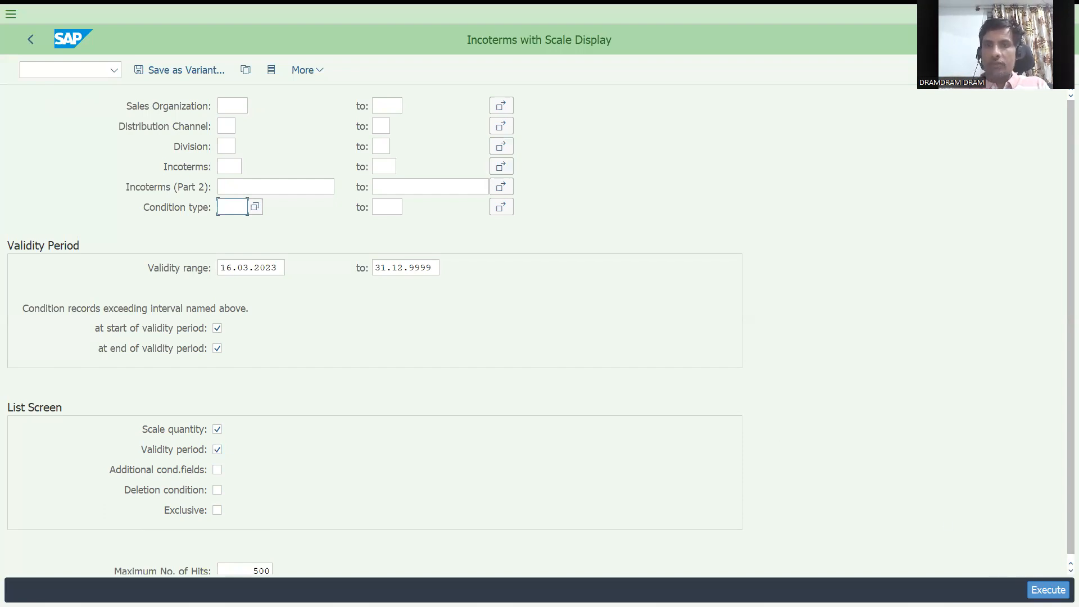
Execute the Incoterms report unrestricted, listing KF00 FOB freight scales for DRT1 / D1 / DD.
click(1047, 590)
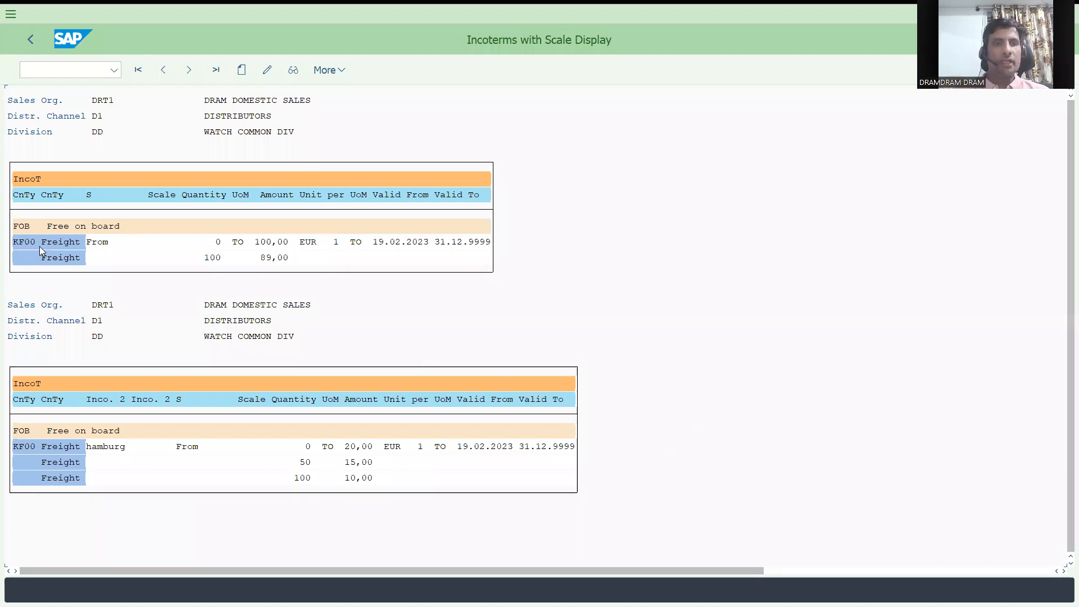
mouse_move(286, 259)
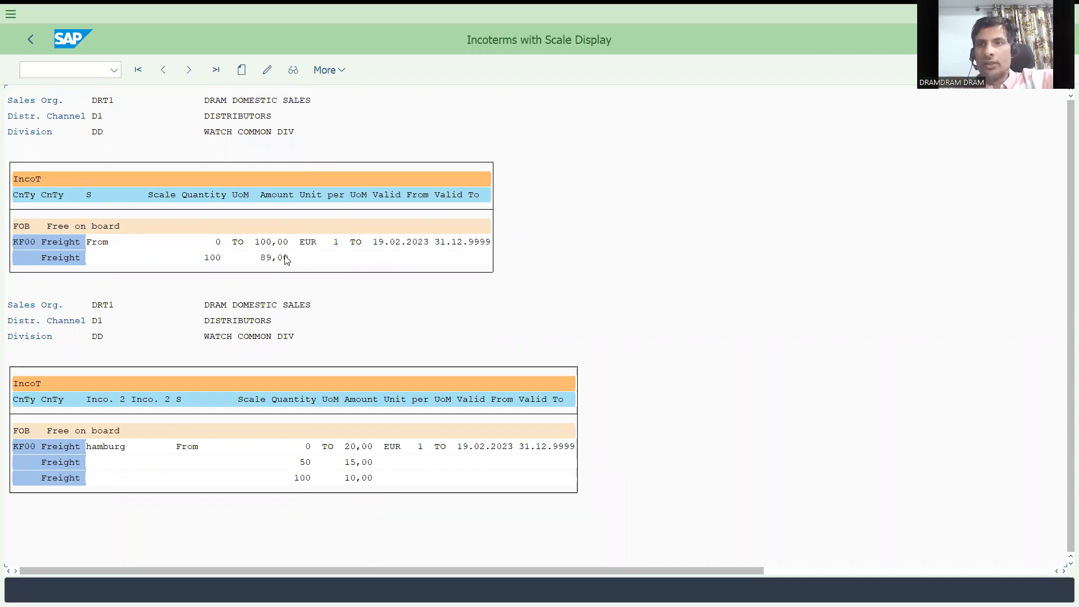
mouse_move(339, 438)
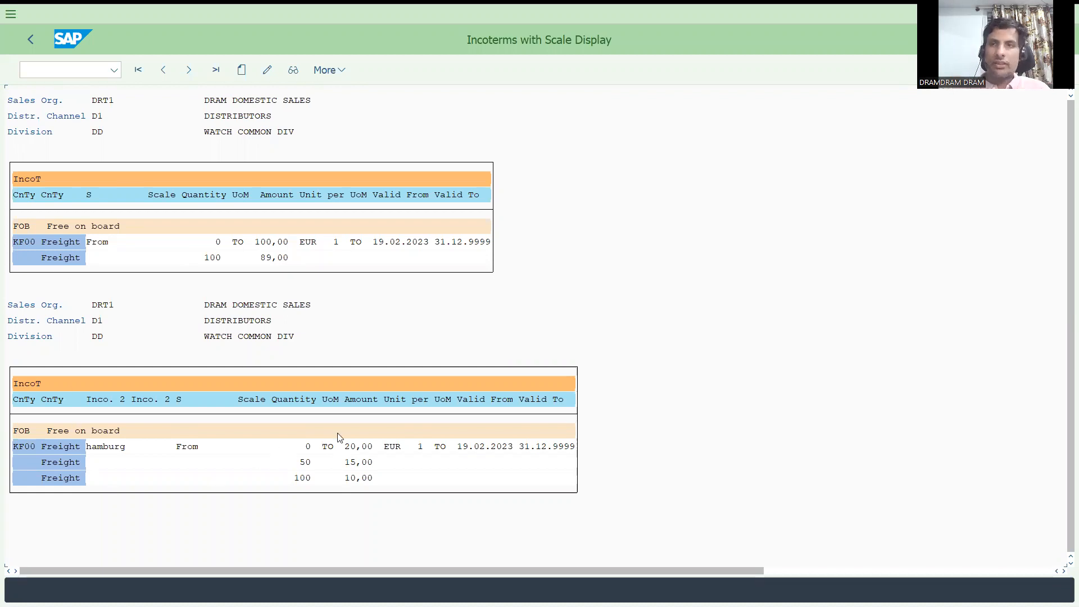
mouse_move(240, 309)
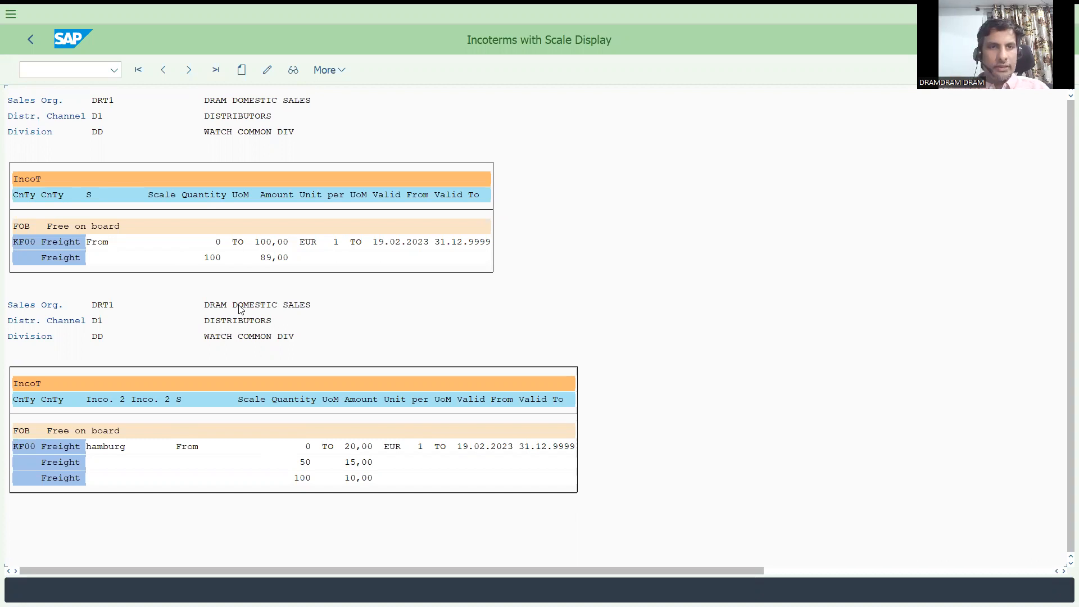
mouse_move(40, 149)
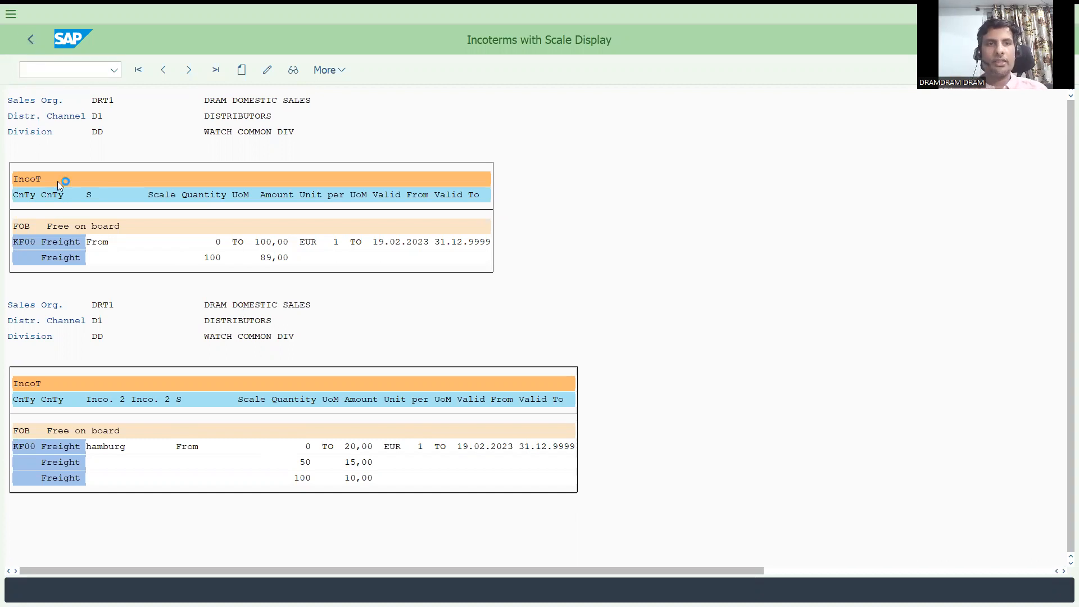
Go back to the launcher and choose list report 14, Taxes (/1SDBF12L/RV14AK14).
click(31, 40)
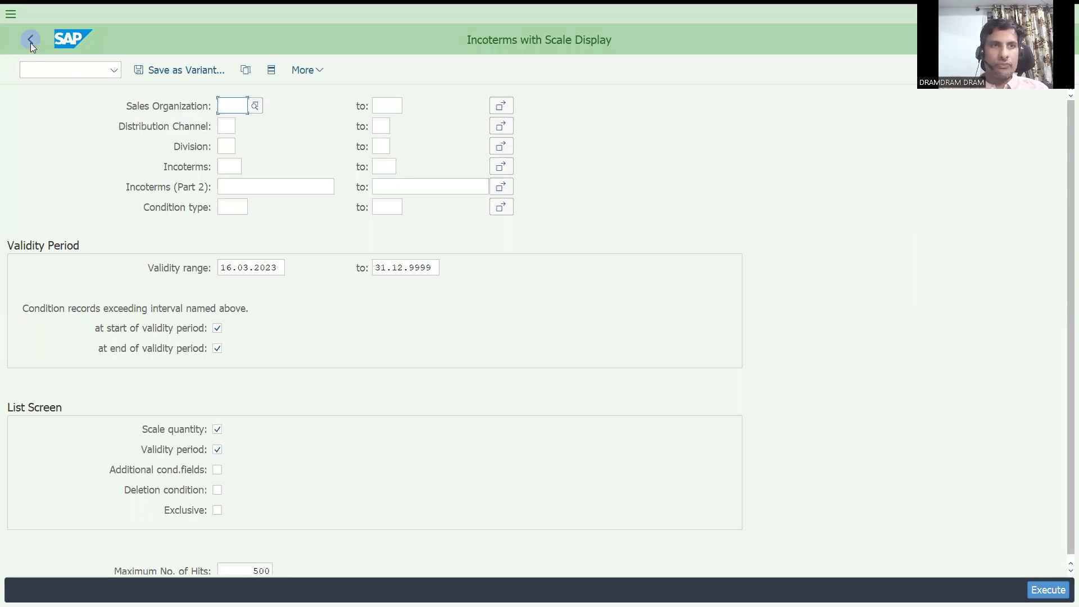
click(31, 40)
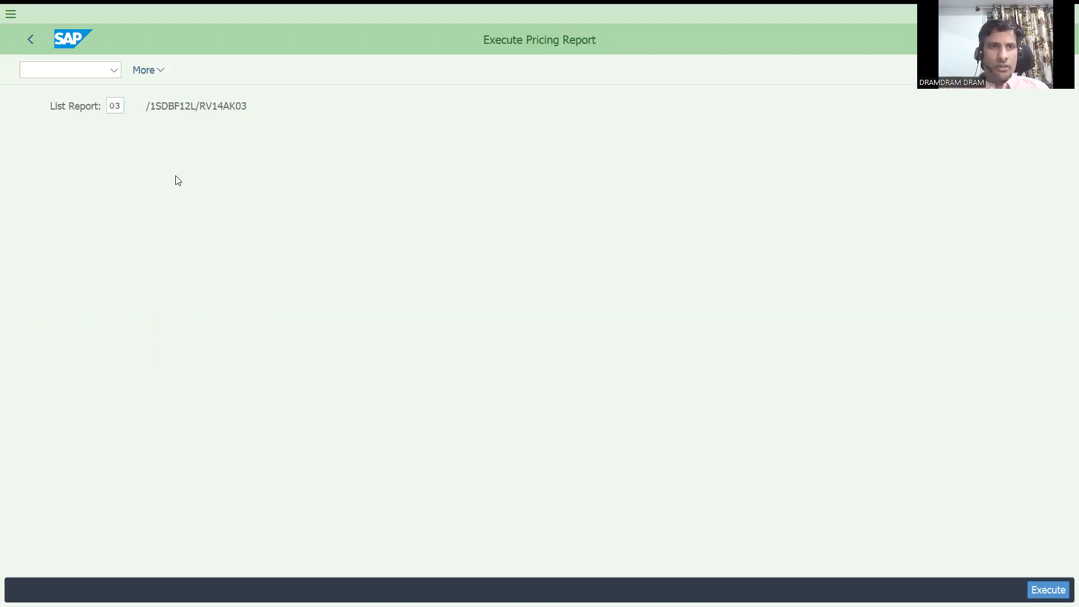
click(114, 106)
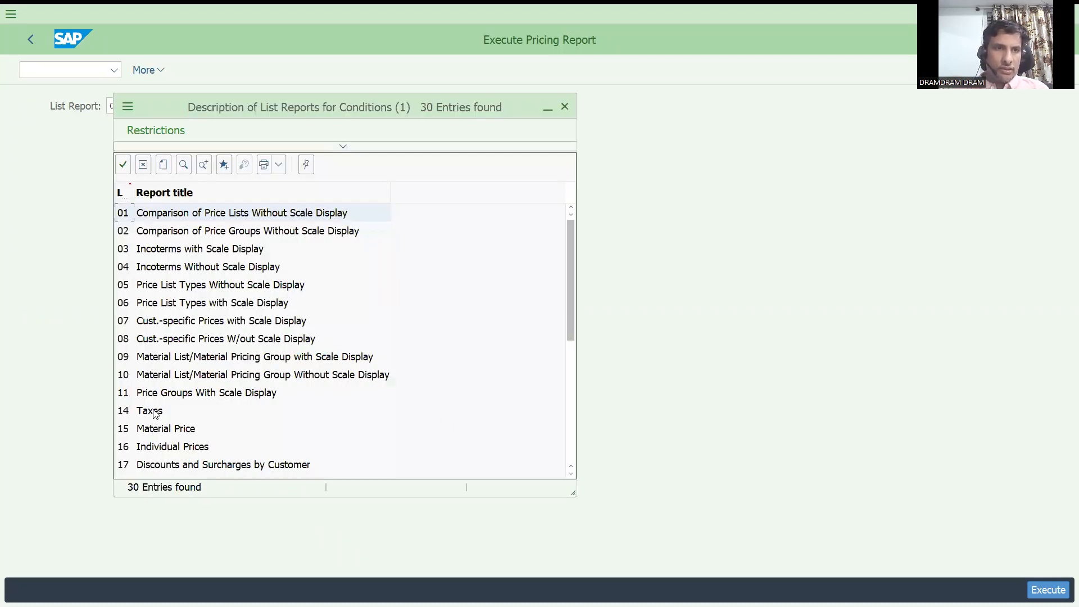
double_click(149, 412)
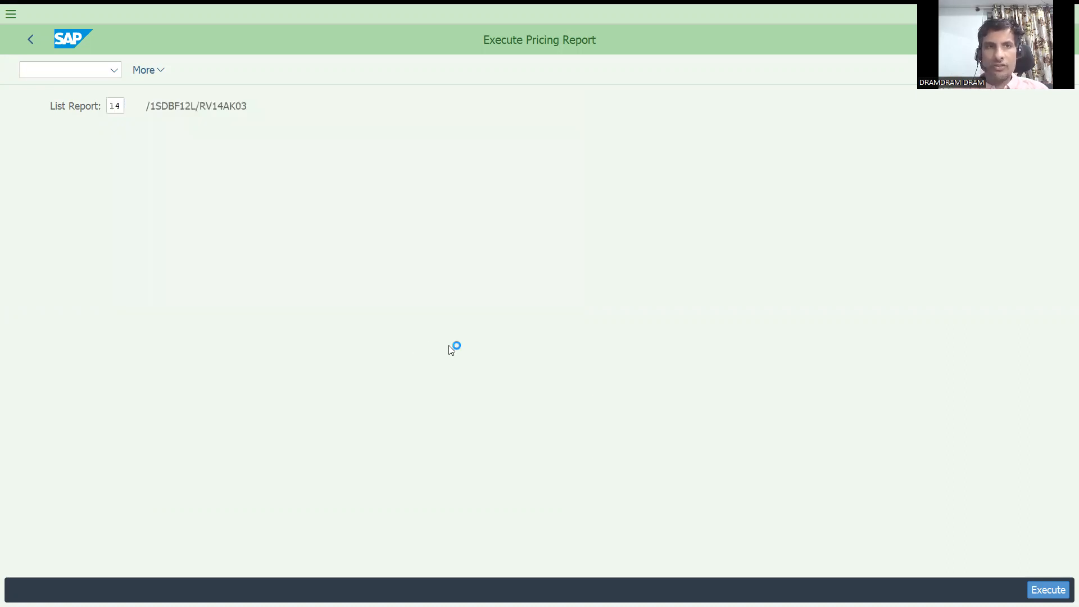
mouse_move(773, 436)
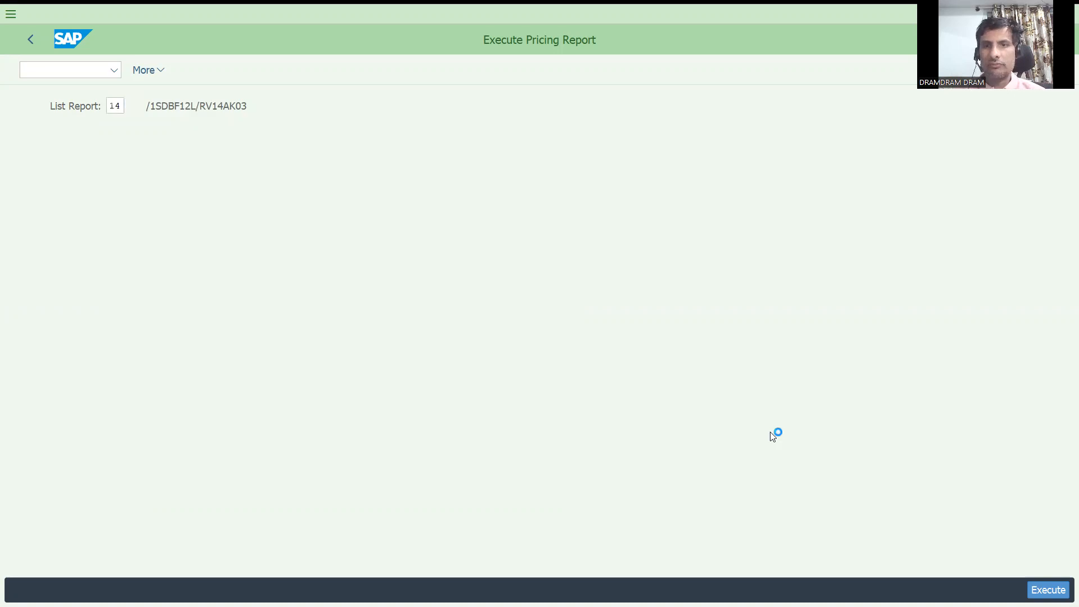
click(1047, 590)
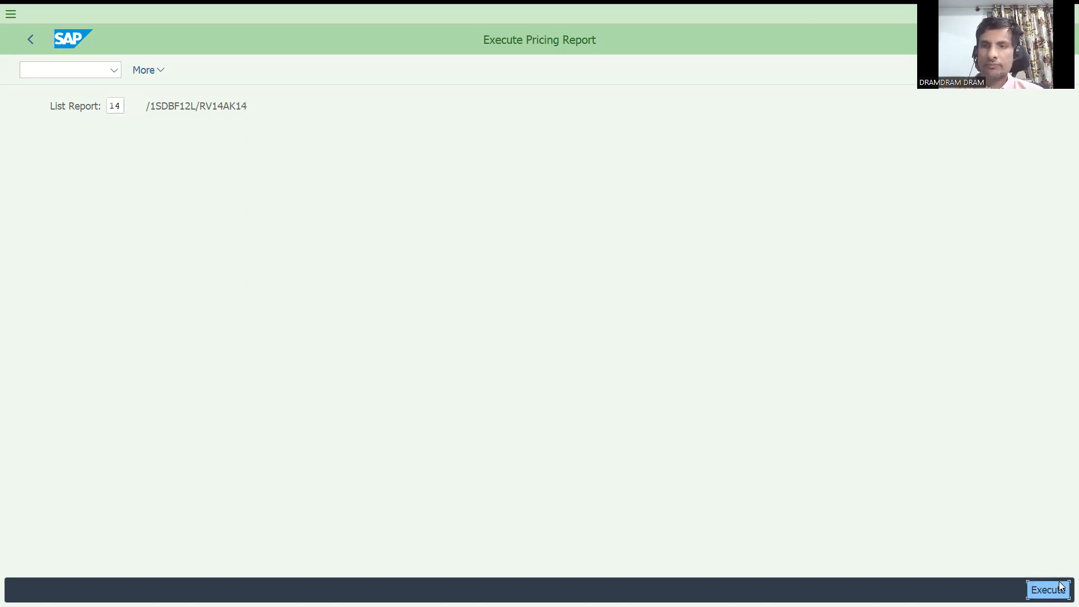
Run the Taxes report restricted to country DE and find no tax condition records.
click(1046, 590)
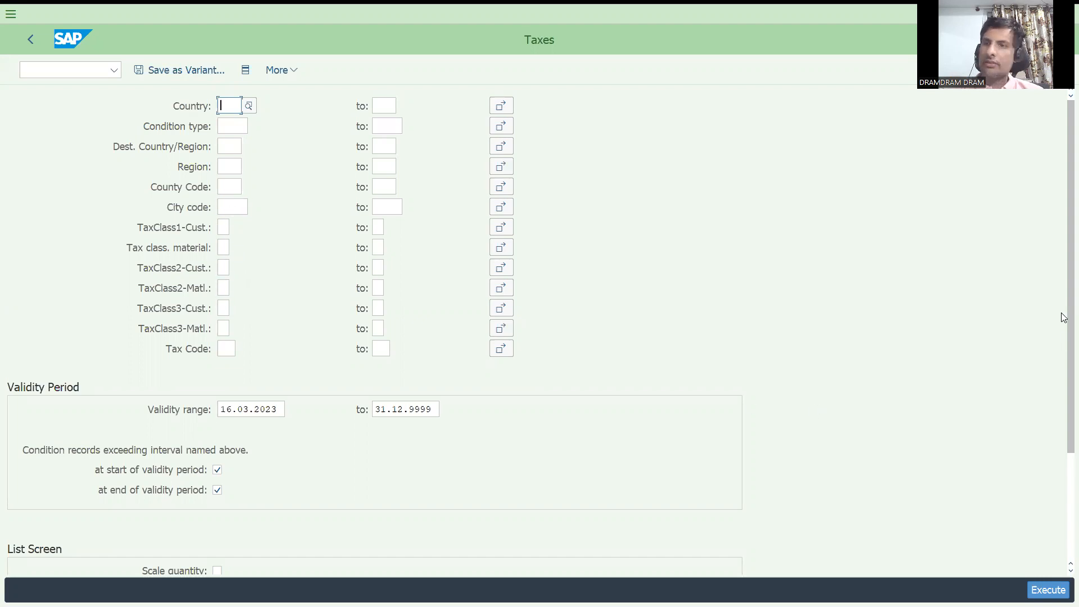
scroll(down, 3)
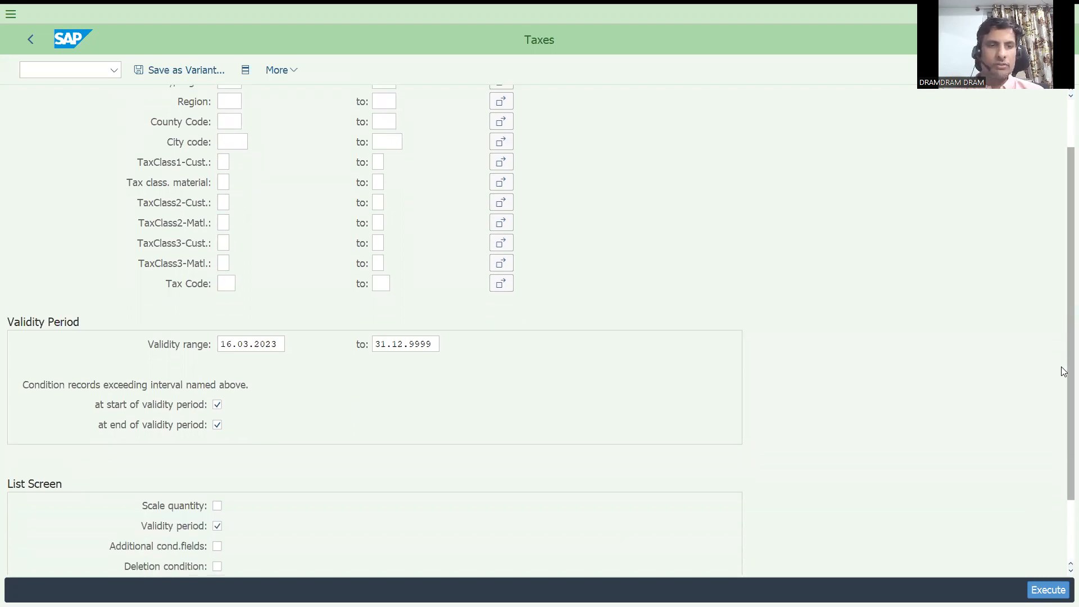
scroll(down, 3)
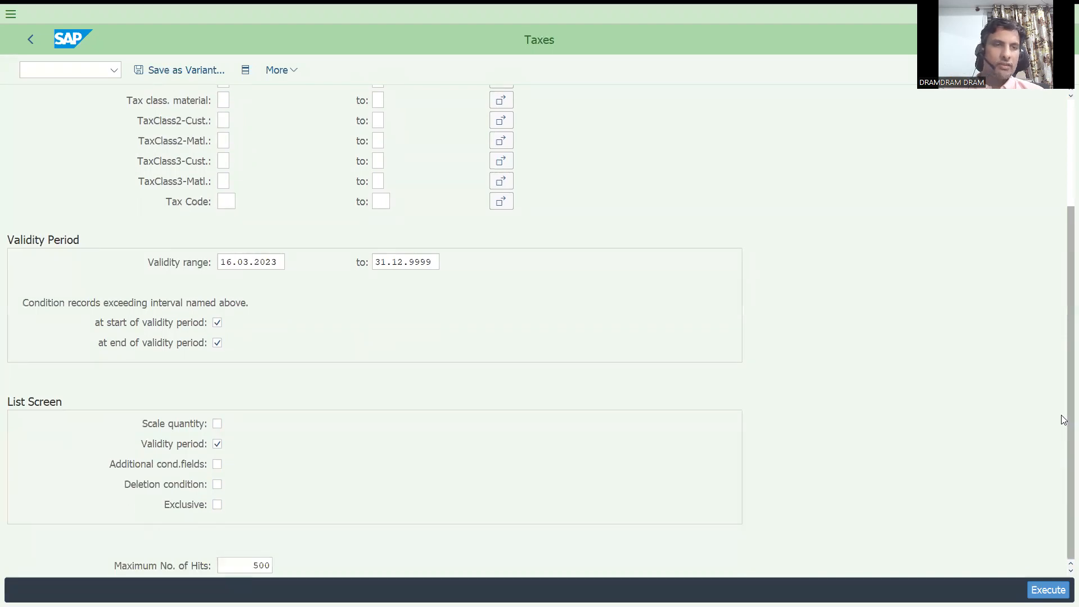
scroll(up, 3)
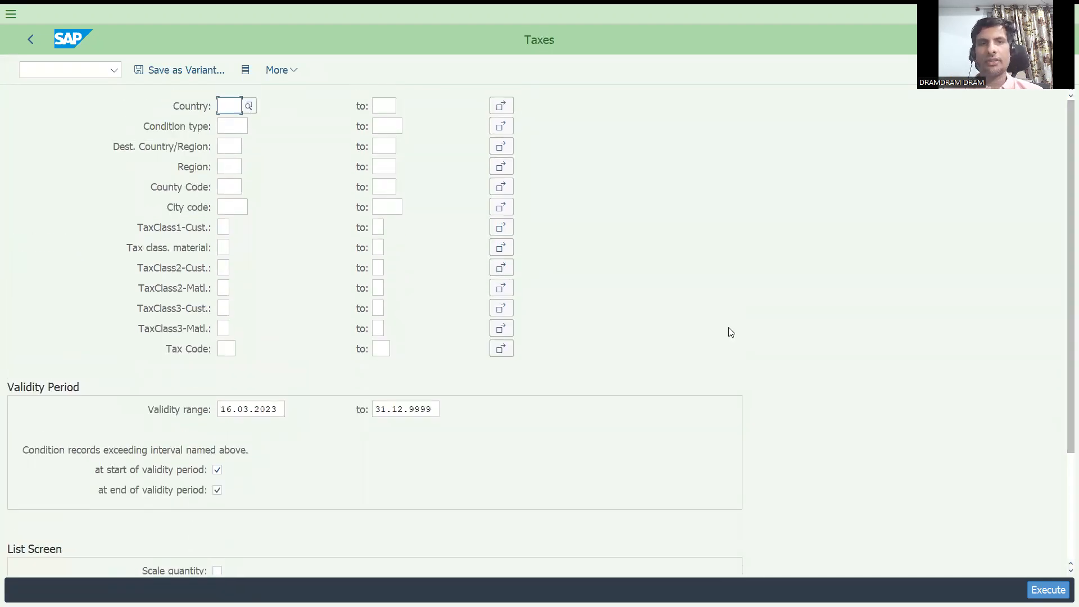
mouse_move(332, 291)
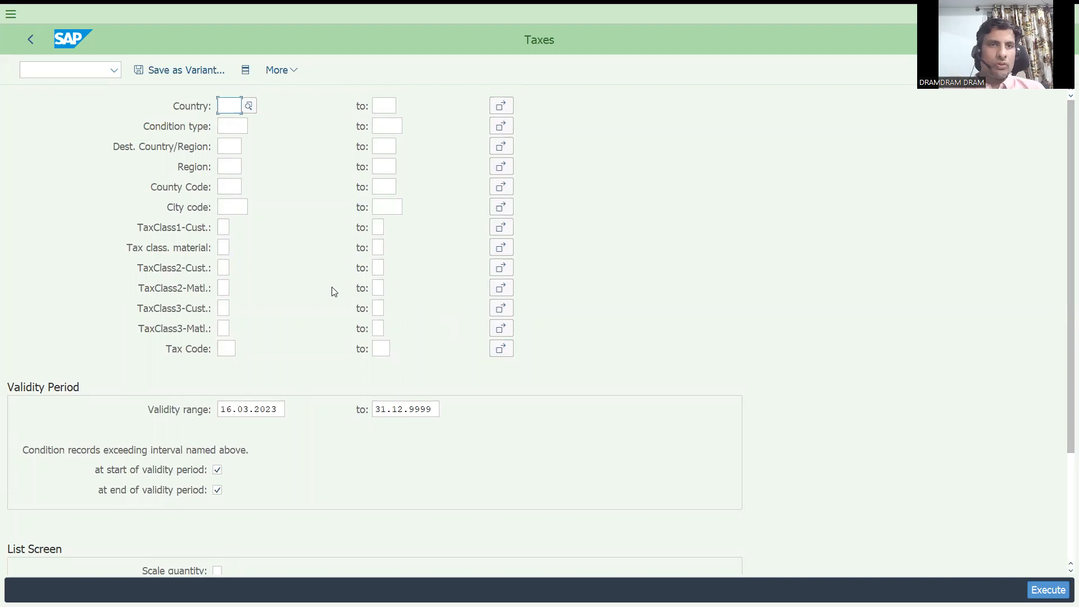
text(DE)
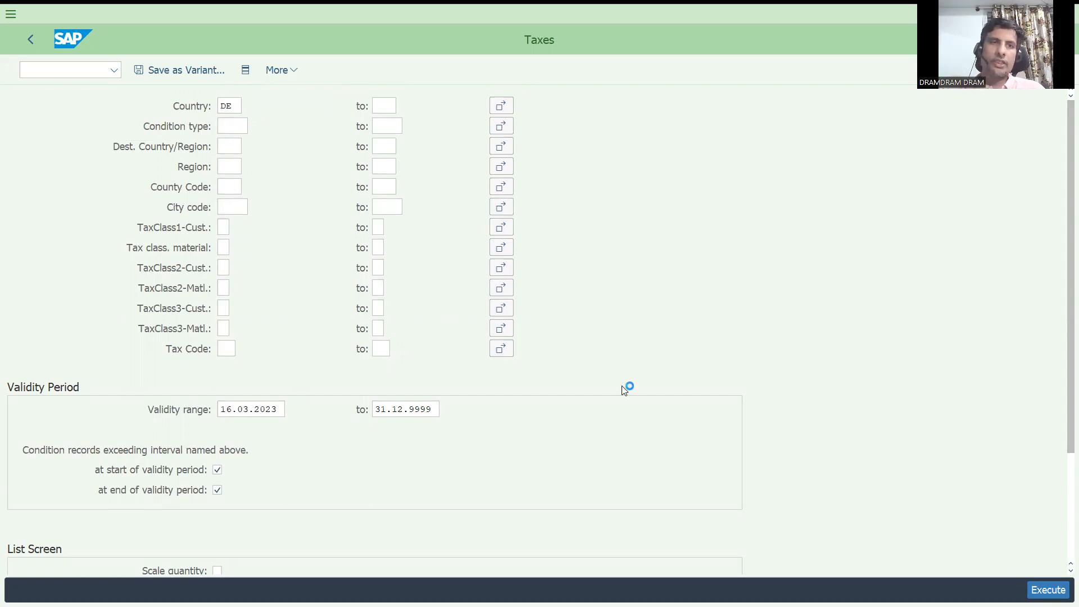
click(1046, 590)
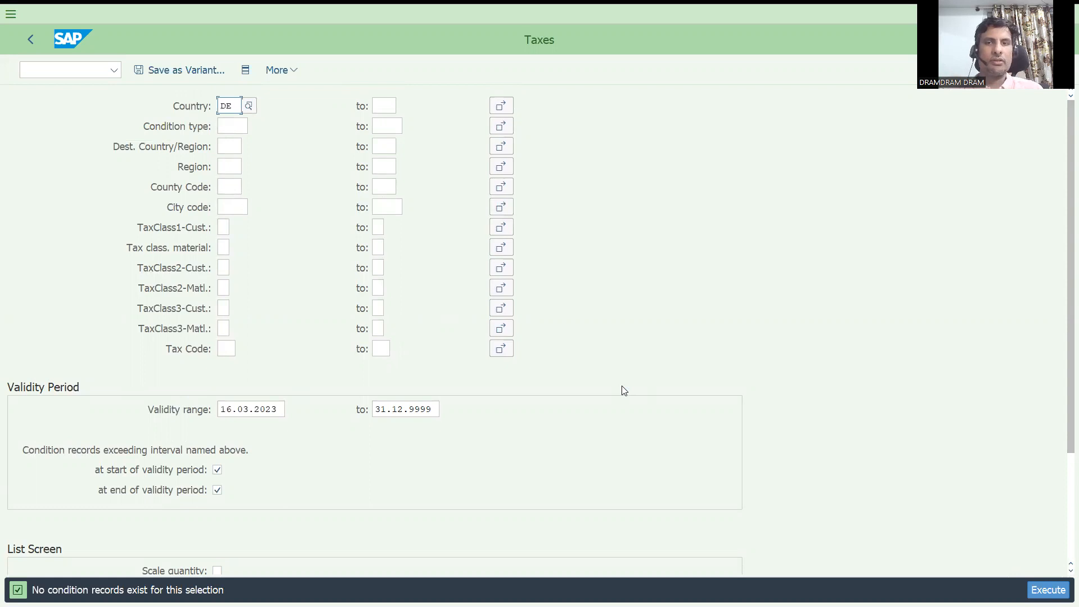
mouse_move(260, 427)
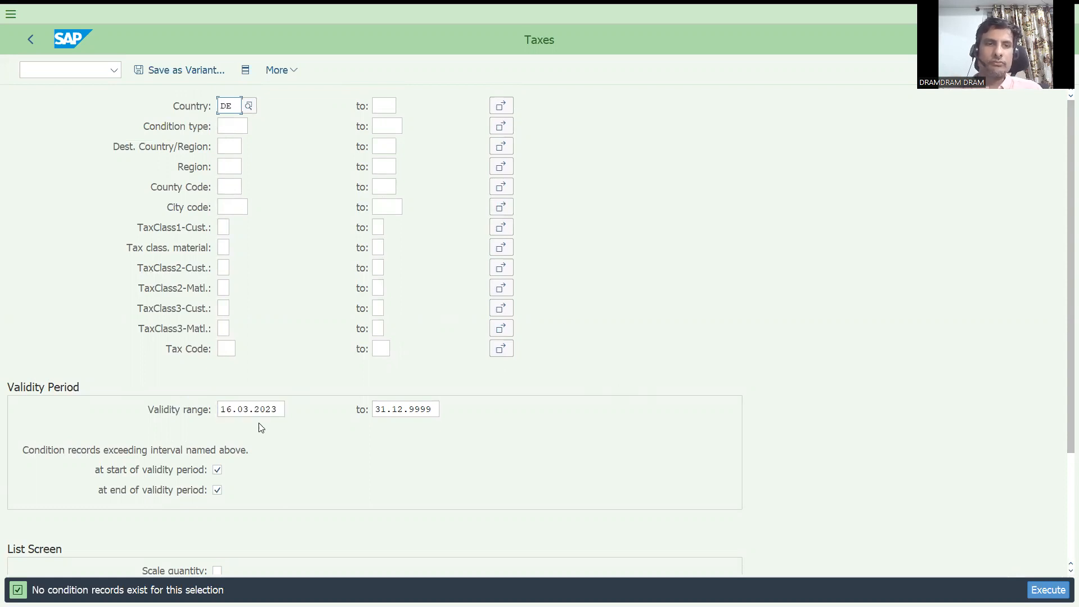
mouse_move(783, 517)
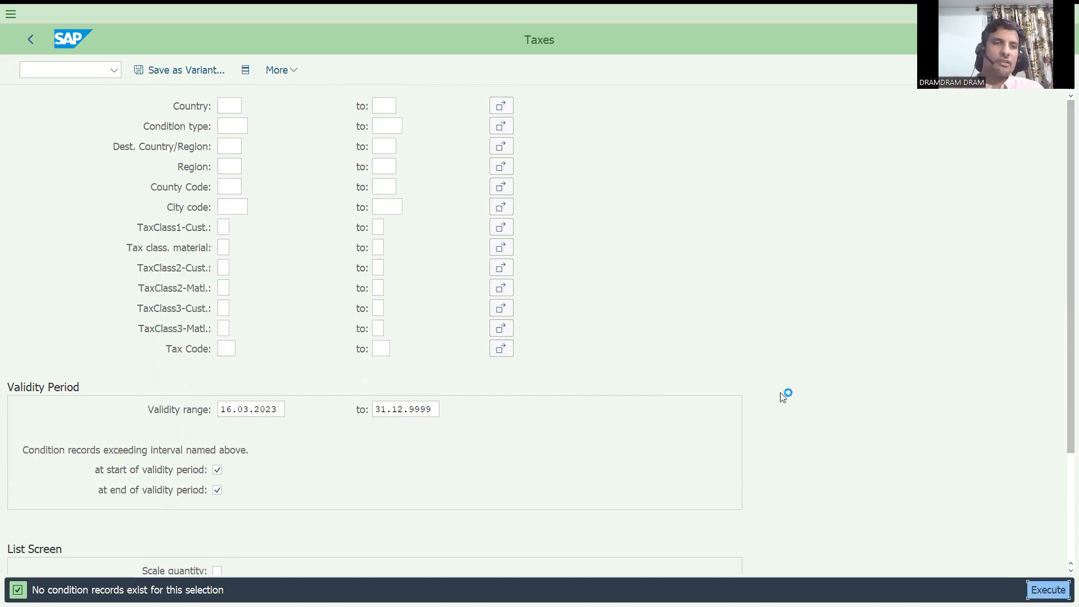
Run the Taxes report unrestricted to list France ATX1 Output Tax records, then return.
click(1046, 590)
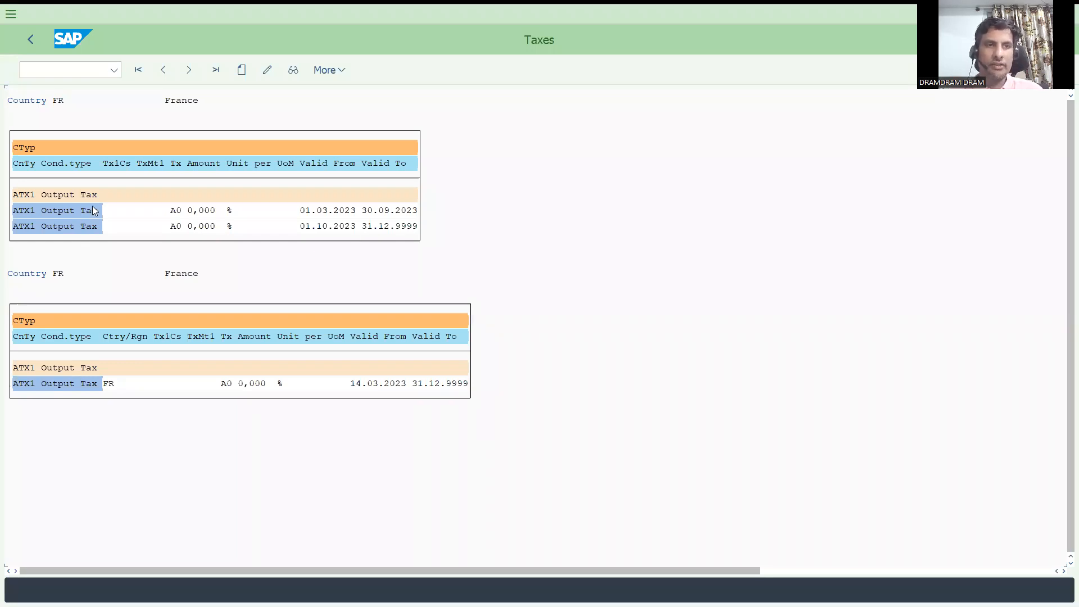
mouse_move(420, 294)
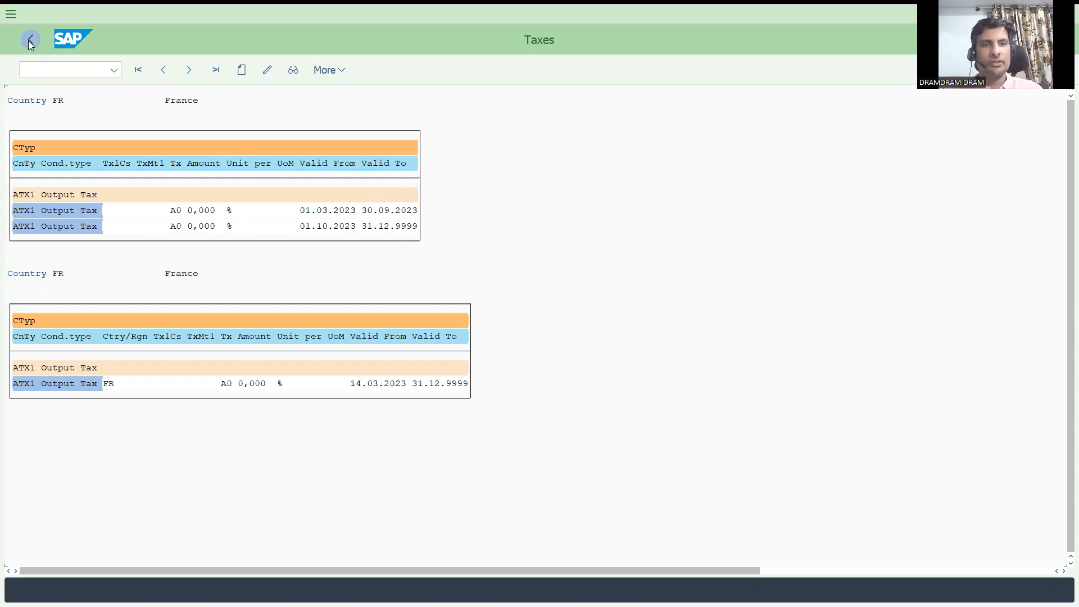
click(29, 39)
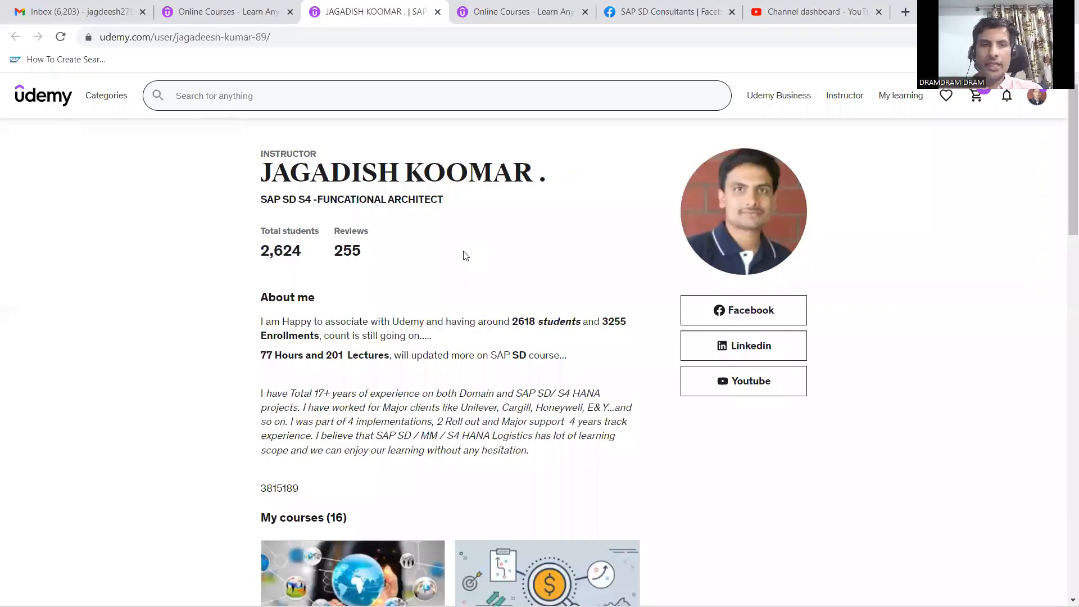
scroll(down, 3)
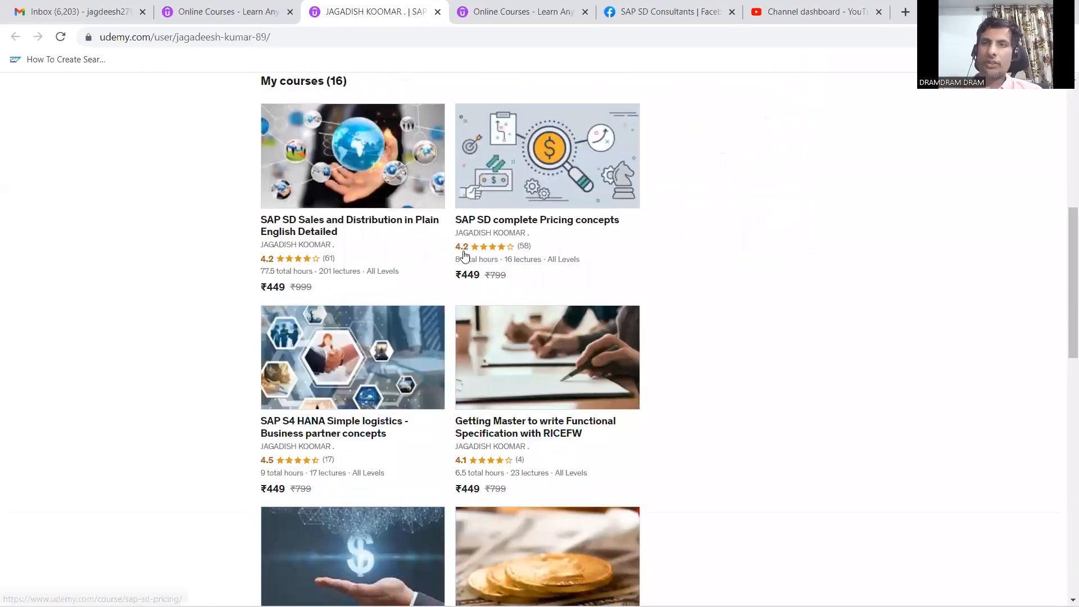
scroll(down, 3)
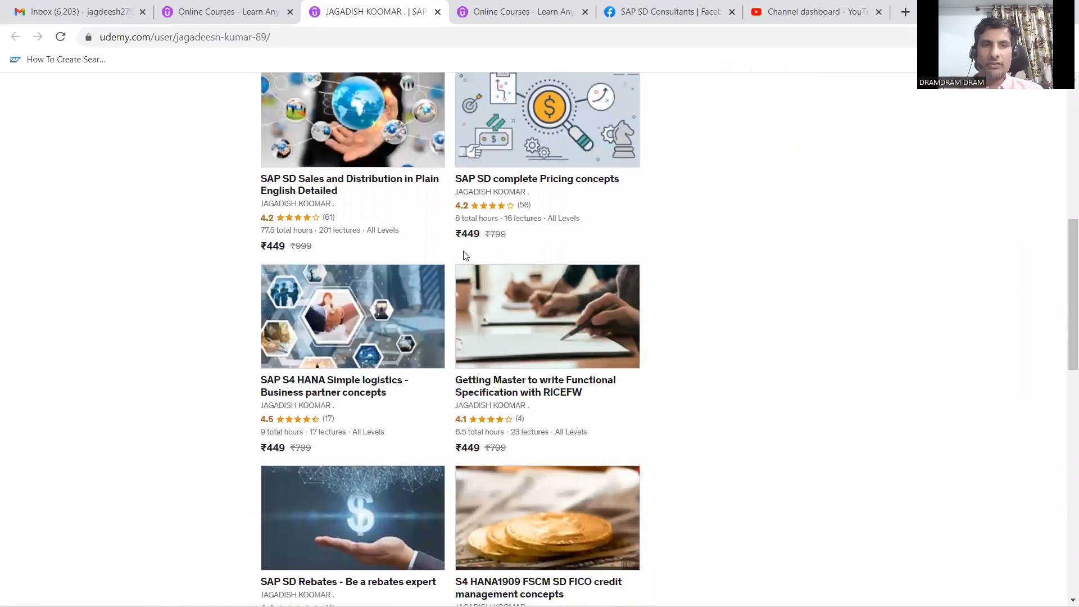
scroll(down, 3)
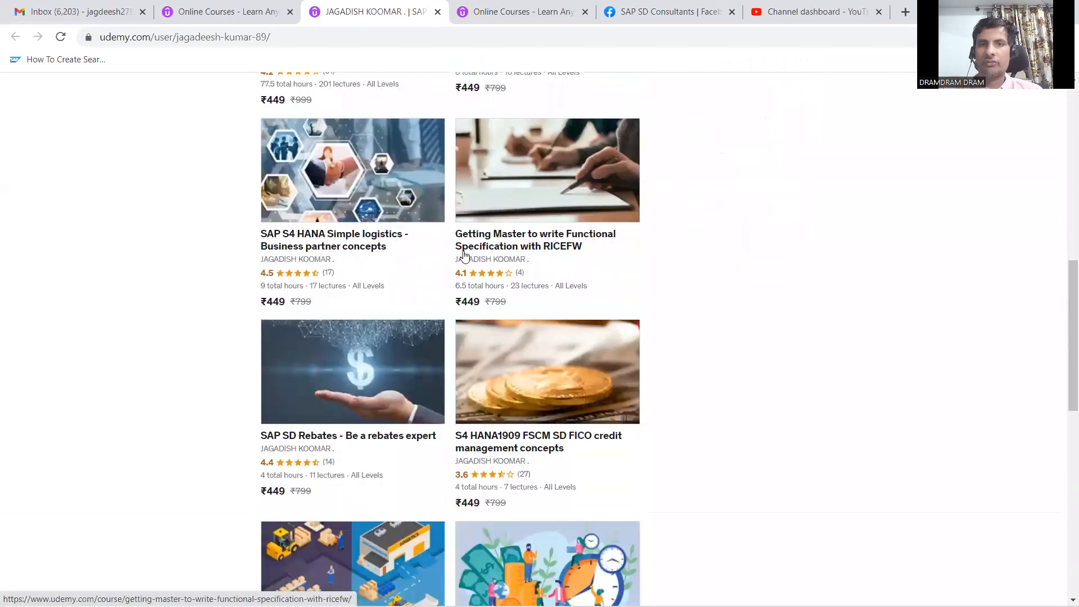
scroll(down, 3)
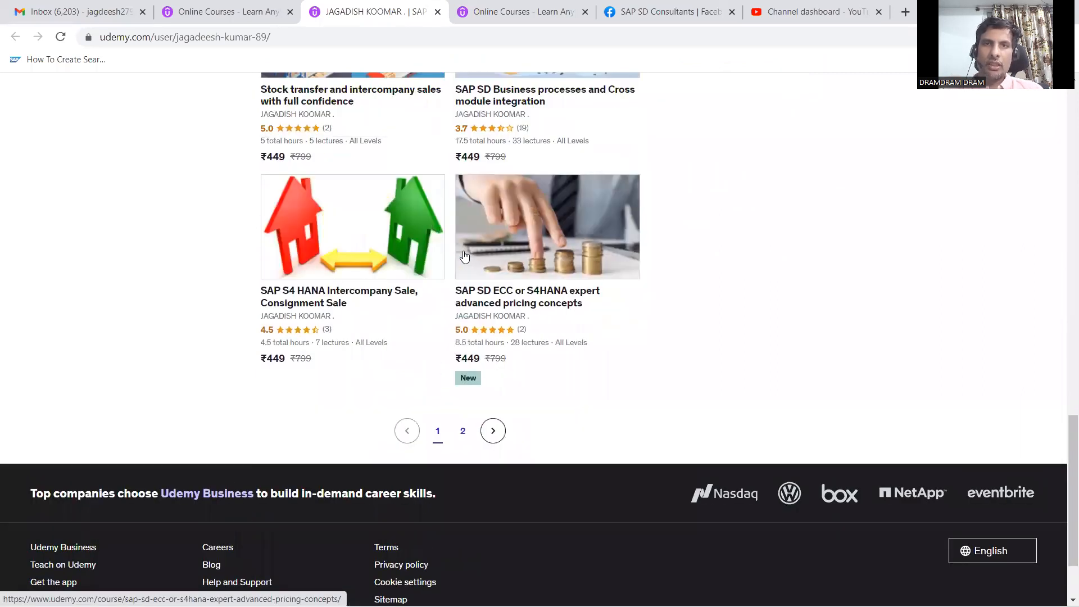
scroll(up, 3)
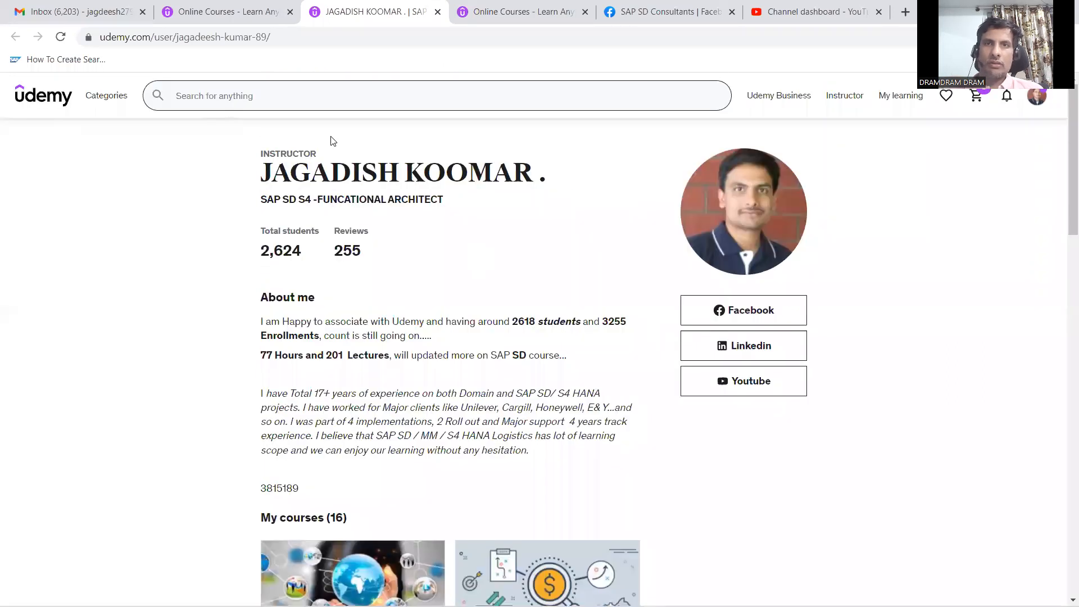